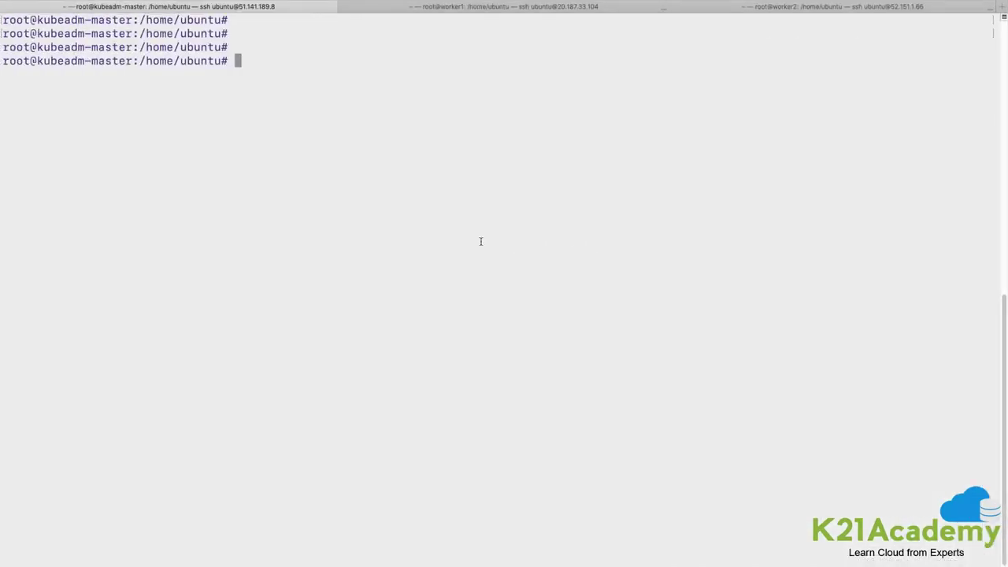
Step: Clone the mamtajha-ts Kubernetes repo, enter its folder and start vim on demo-pod.yaml
{"action": "type", "text": "git clone https://github.com/mamtajha-ts/Kubernetes.git"}
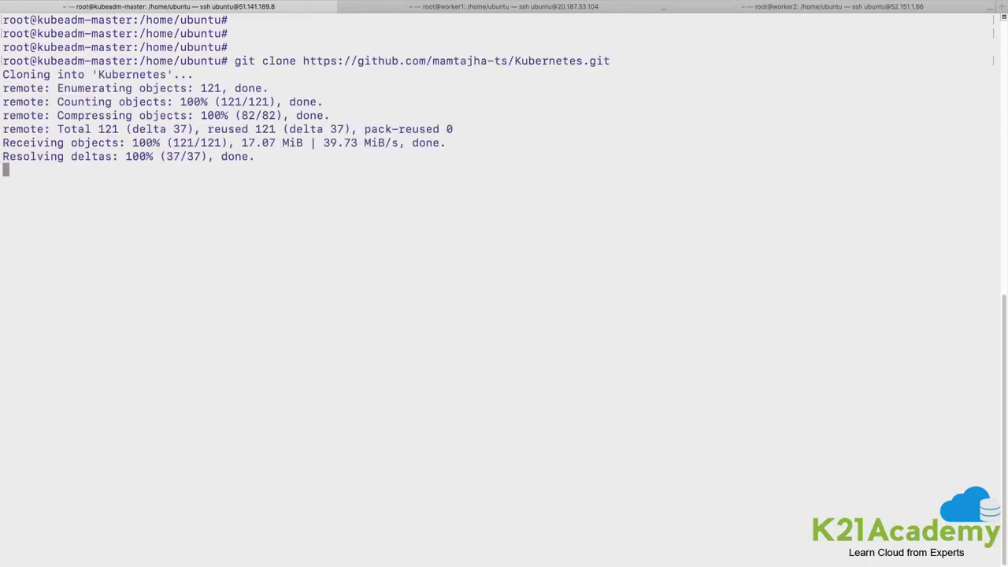
{"action": "type", "text": "cd"}
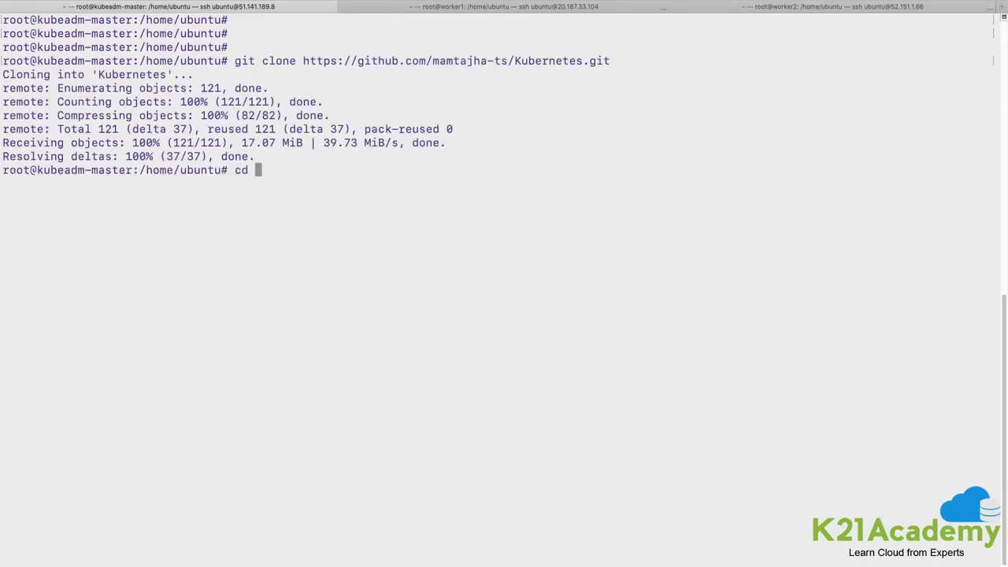
{"action": "type", "text": "Kubernetes/"}
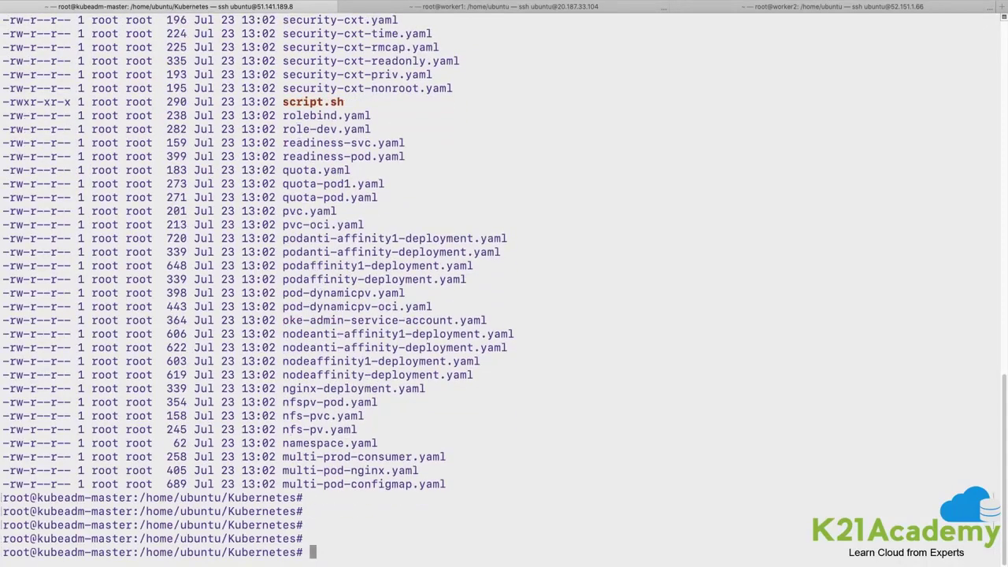
{"action": "type", "text": "vim"}
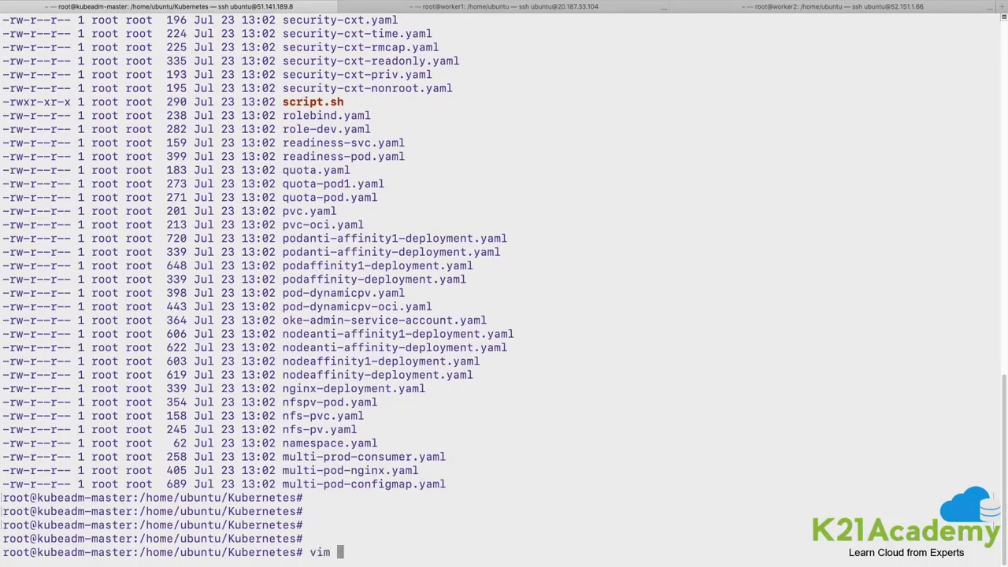
{"action": "type", "text": "demo-pod.yaml"}
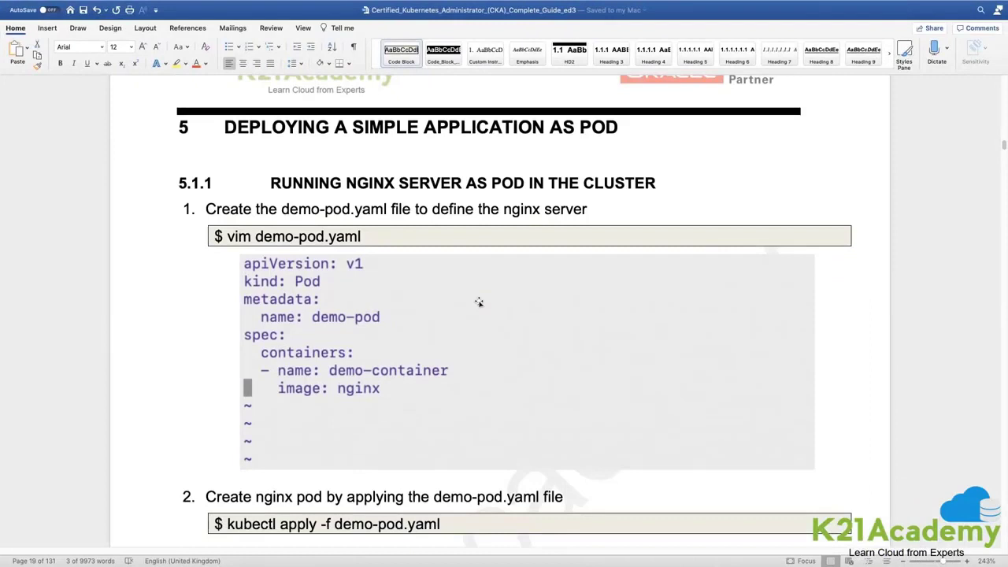
{"action": "mouse_move", "coordinate": [301, 299]}
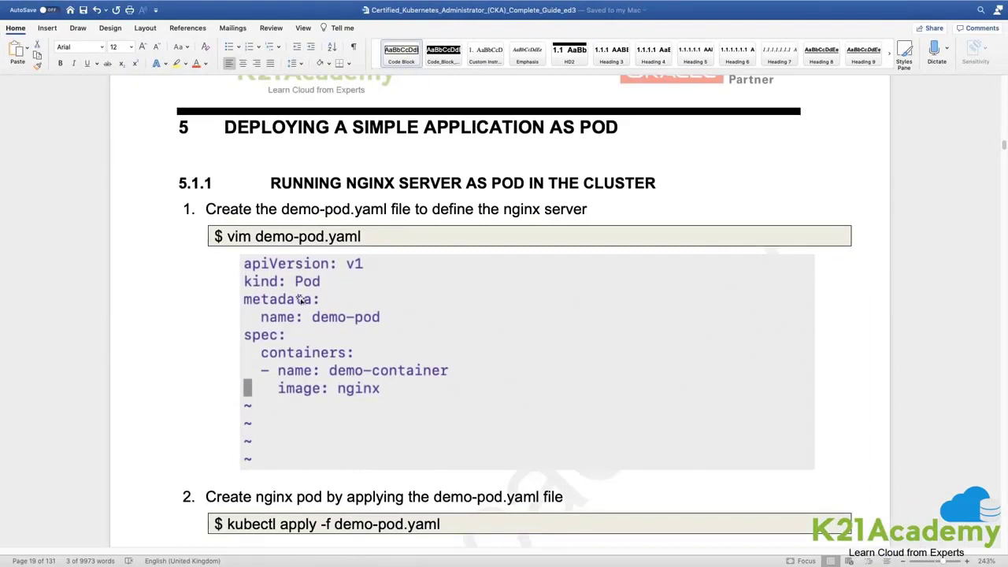
{"action": "mouse_move", "coordinate": [394, 178]}
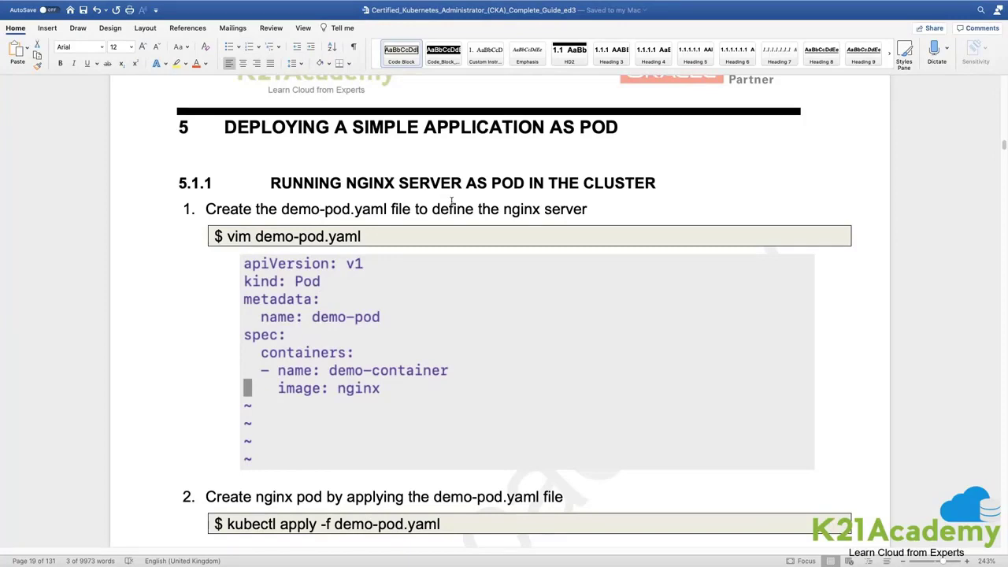
Step: Scroll the Word guide through section 5.1.1 down to section 5.1.2 on exposing nginx
{"action": "scroll", "scroll_direction": "down", "scroll_amount": 3}
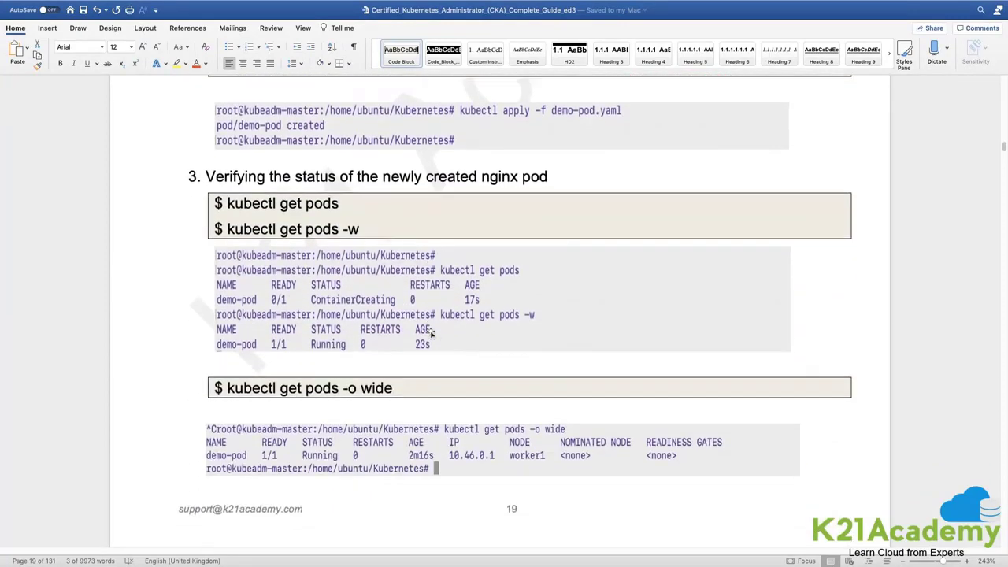
{"action": "scroll", "scroll_direction": "down", "scroll_amount": 3}
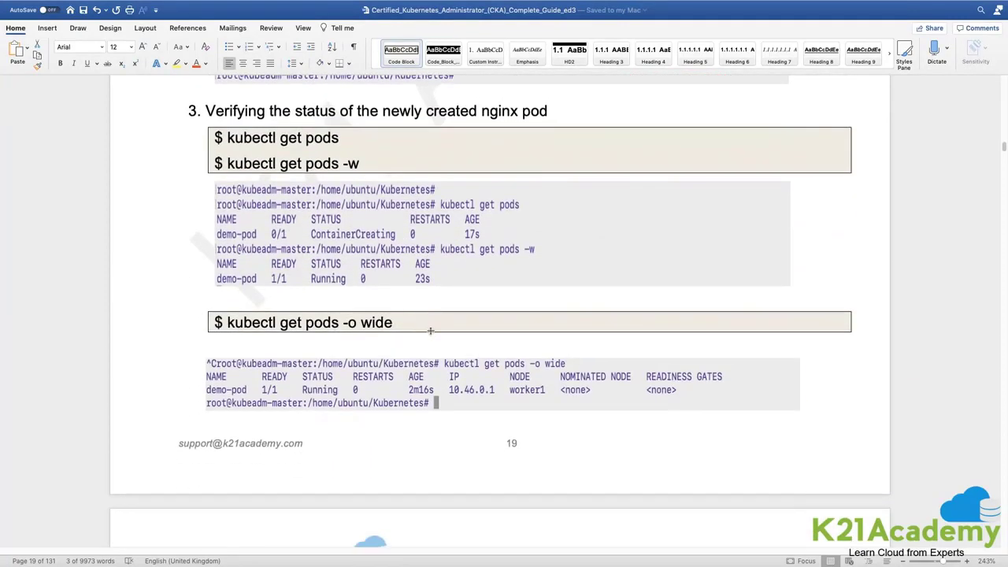
{"action": "scroll", "scroll_direction": "down", "scroll_amount": 3}
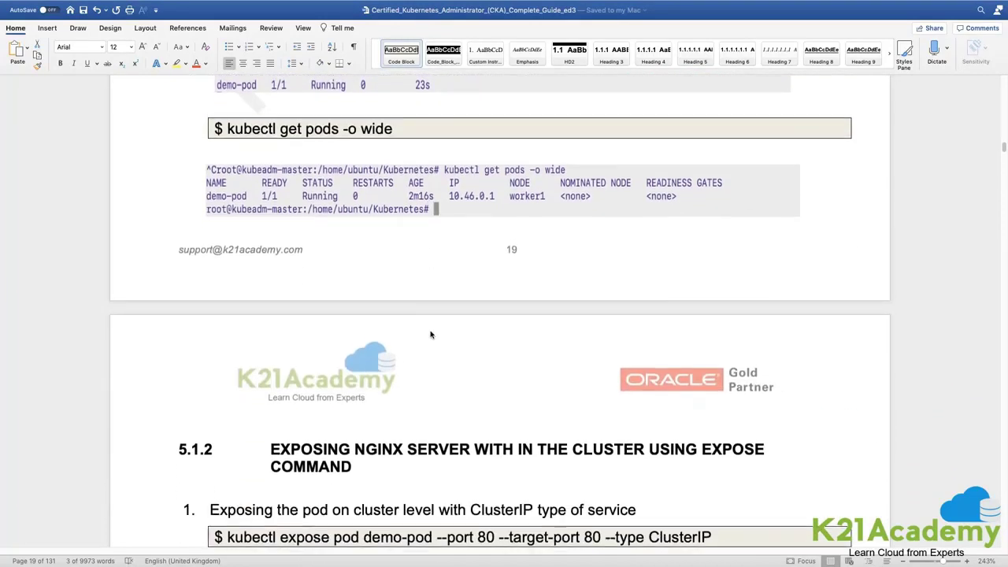
{"action": "scroll", "scroll_direction": "down", "scroll_amount": 3}
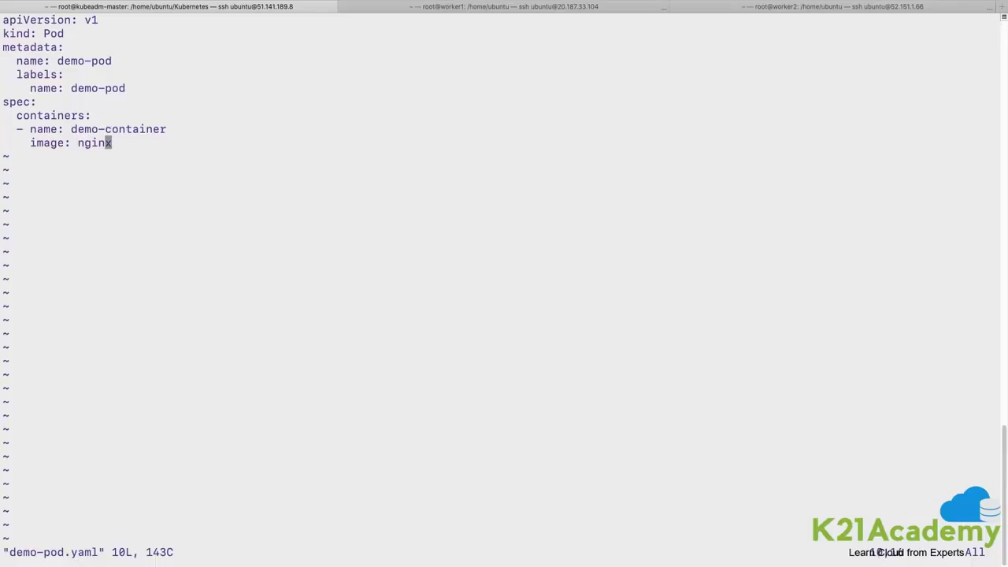
Step: Force-save demo-pod.yaml and quit vim with :wq!
{"action": "type", "text": ":wq!"}
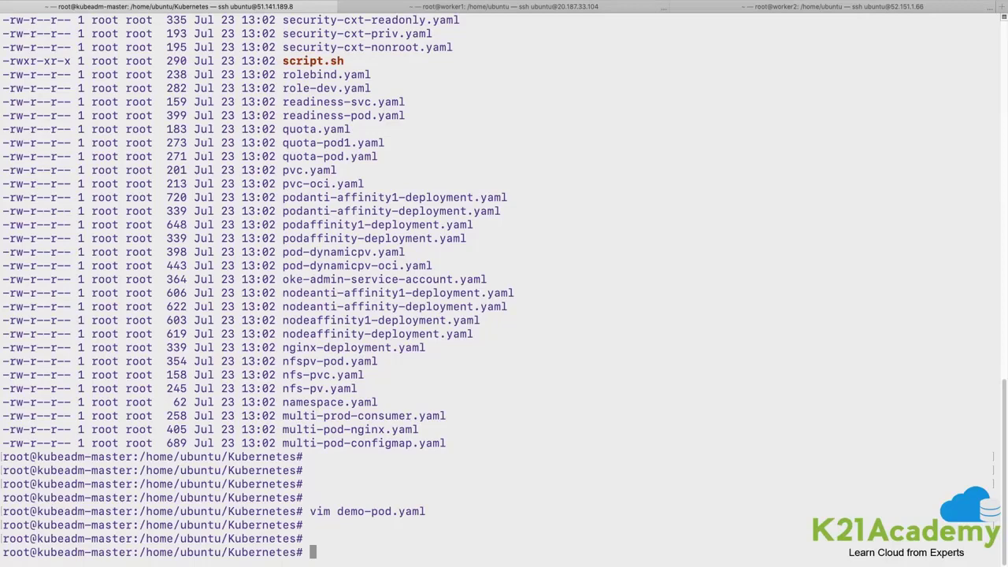
Step: Check all three nodes are Ready, then create demo-pod from demo-pod.yaml
{"action": "type", "text": "kubectl"}
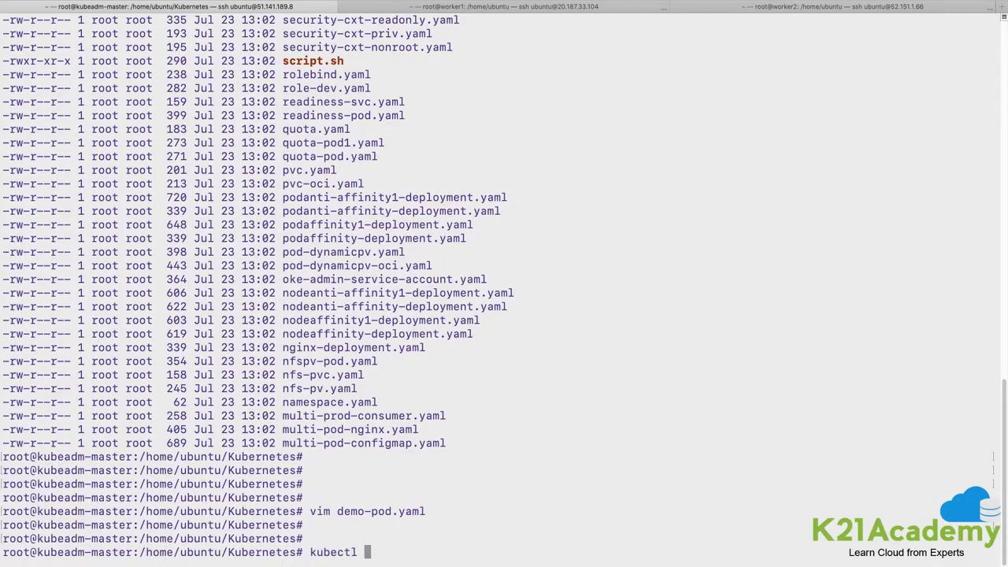
{"action": "type", "text": "get nodes"}
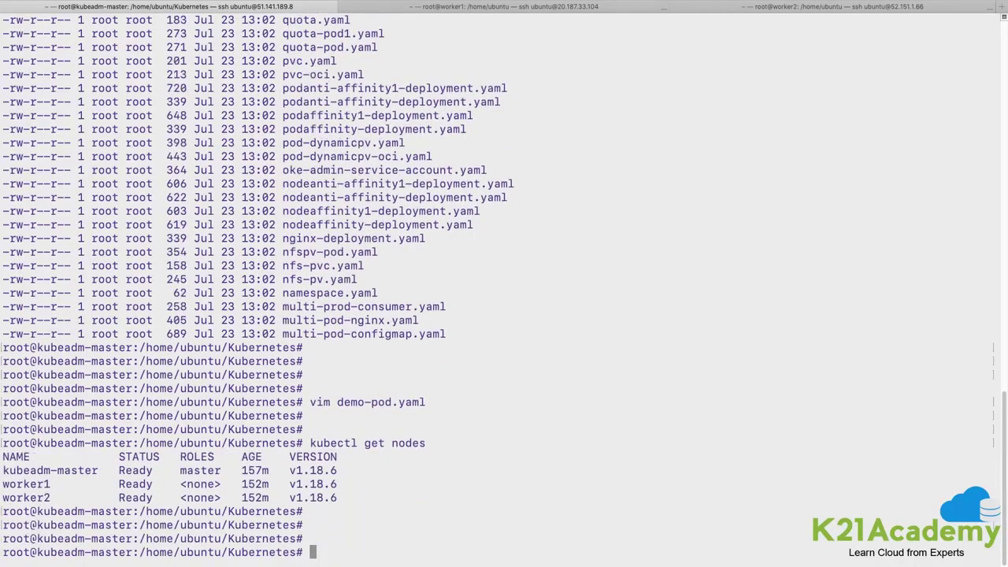
{"action": "type", "text": "kubectl"}
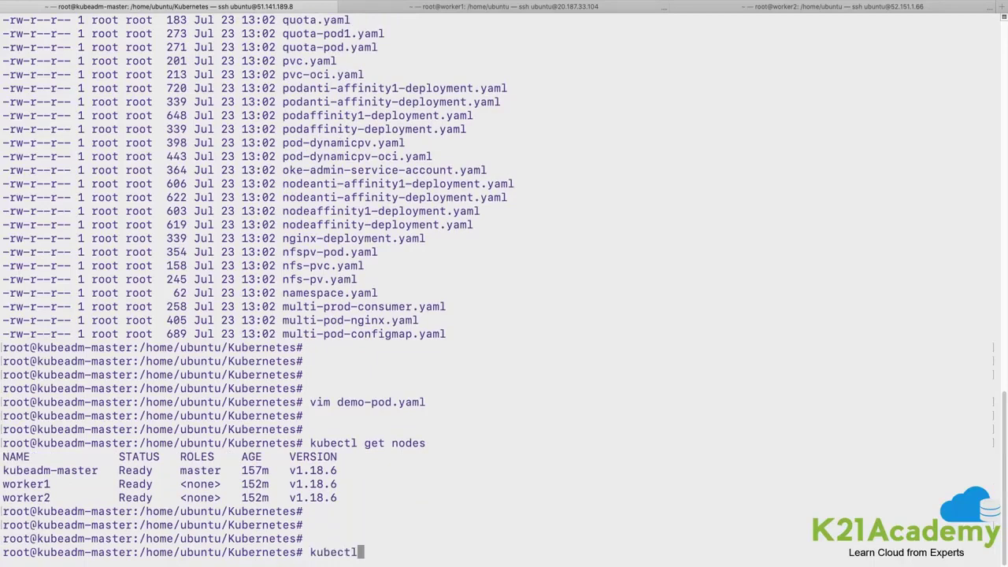
{"action": "type", "text": "create -"}
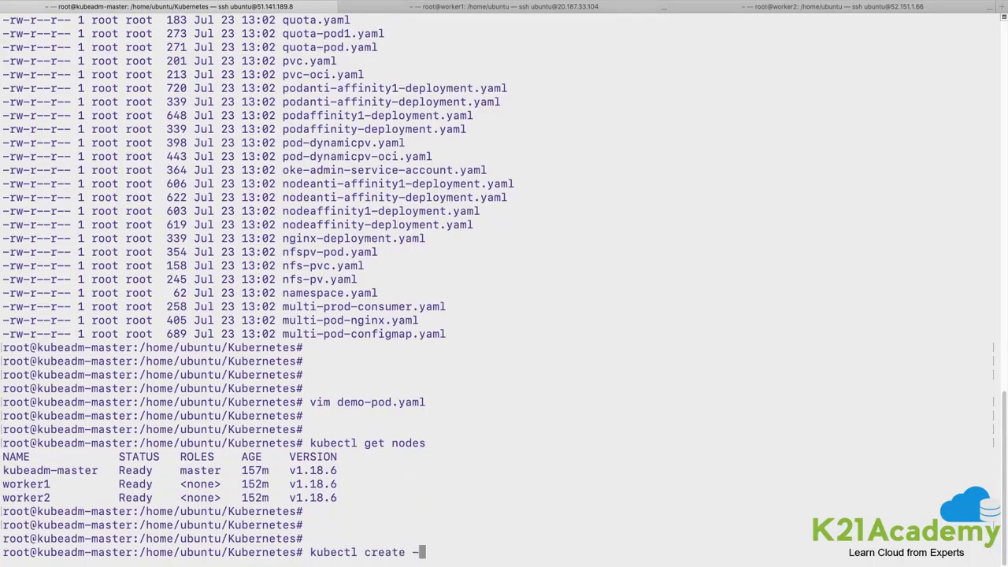
{"action": "type", "text": "f"}
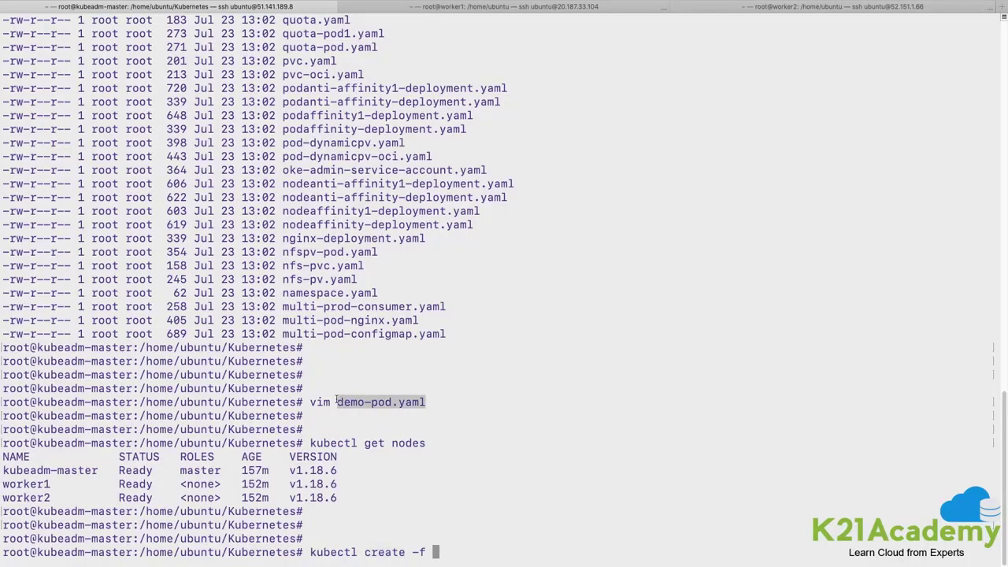
{"action": "type", "text": "demo-pod.yaml"}
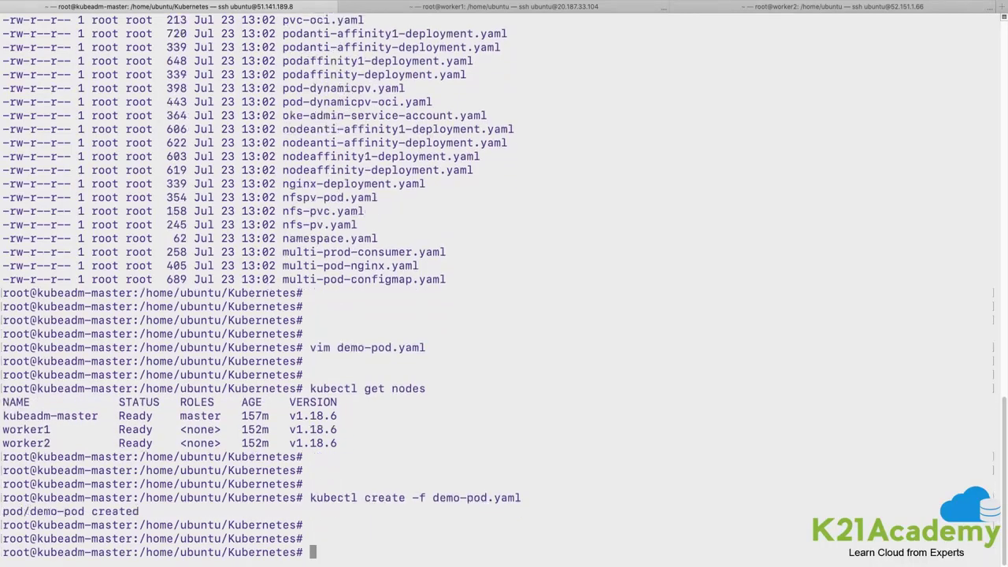
{"action": "type", "text": "kubectl get pods -w"}
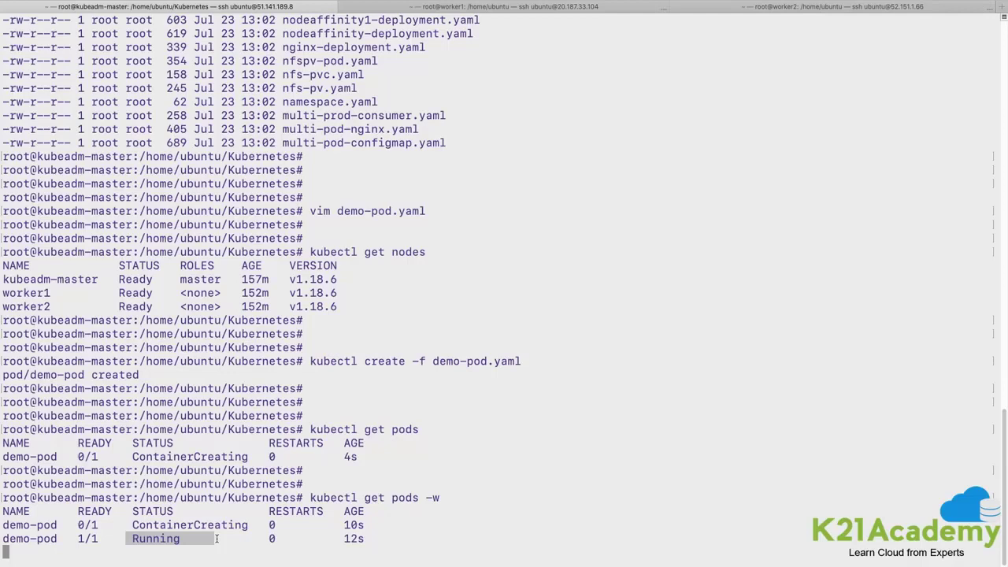
Step: Stop the pod watch and list pods wide, showing demo-pod at 10.44.0.2 on worker1
{"action": "key", "text": "ctrl+c"}
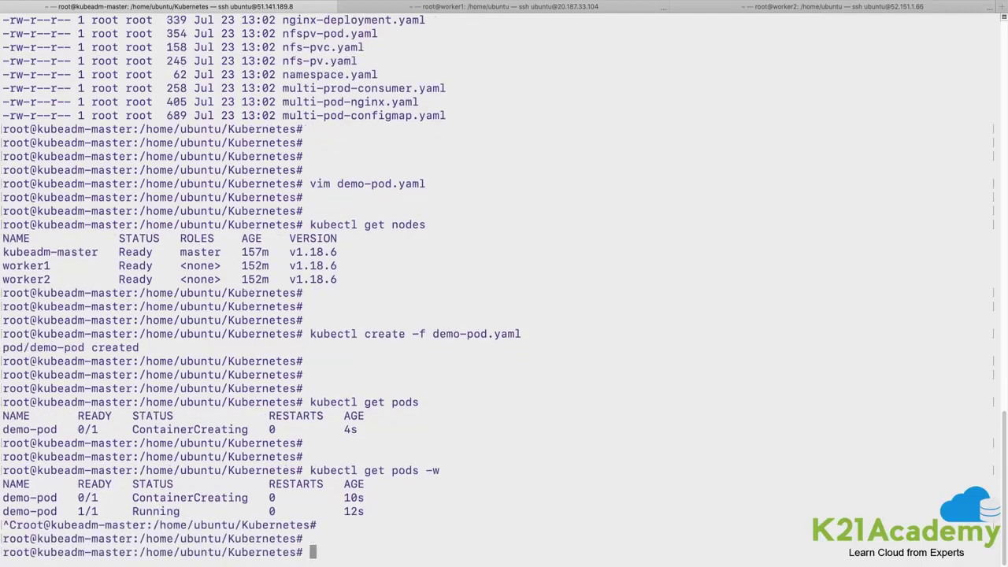
{"action": "type", "text": "kubectl get pods -"}
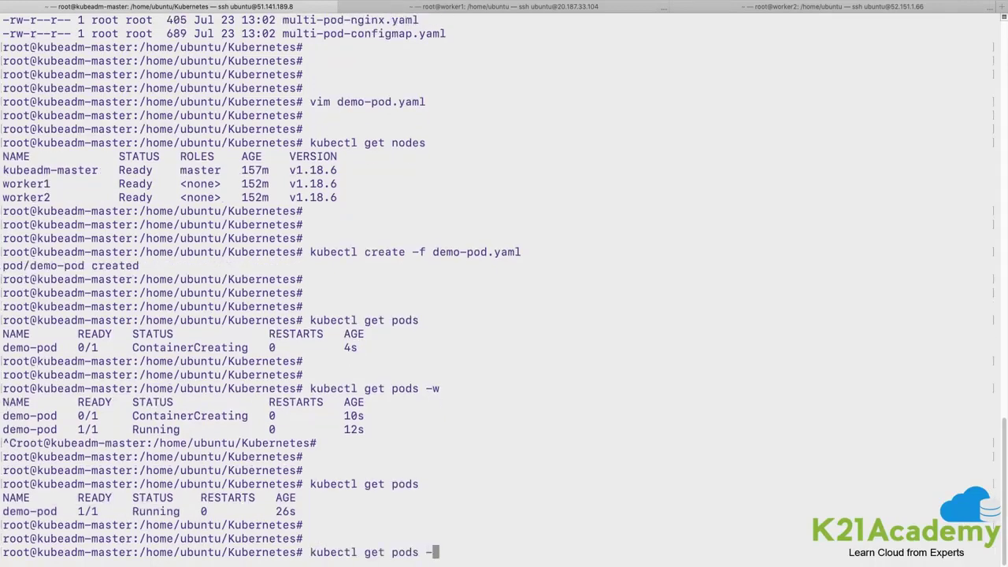
{"action": "type", "text": "o wide"}
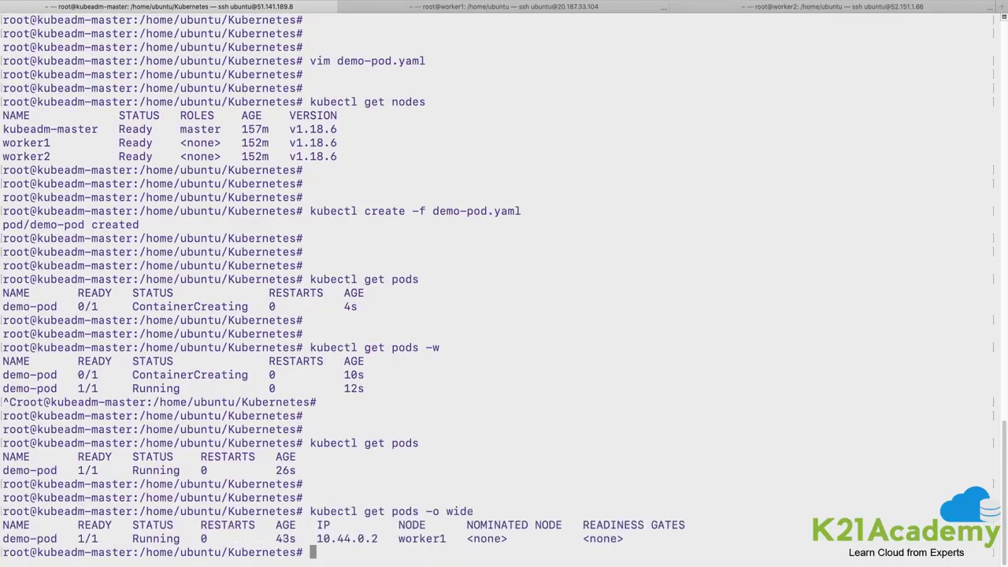
{"action": "scroll", "scroll_direction": "down", "scroll_amount": 3}
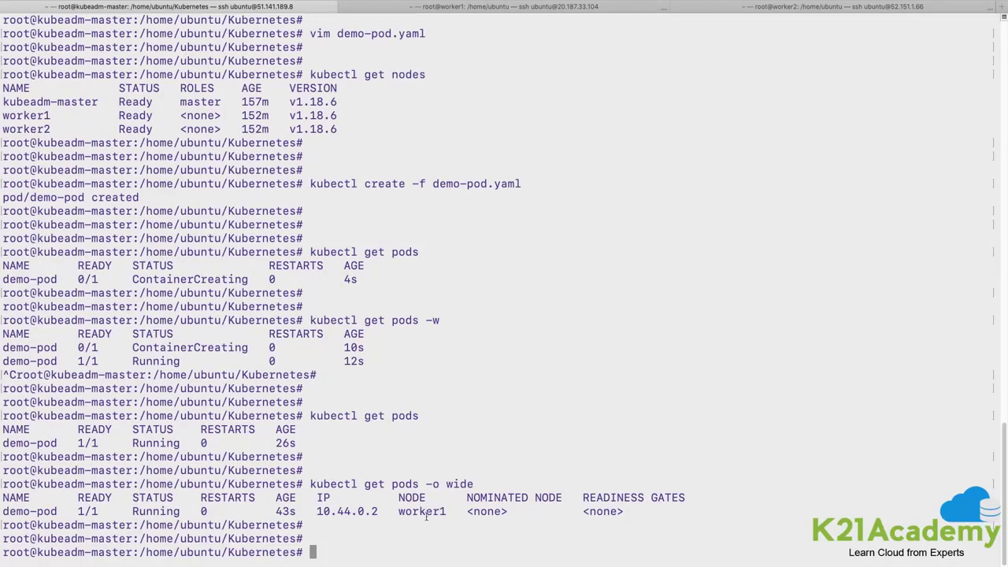
{"action": "double_click", "coordinate": [346, 511]}
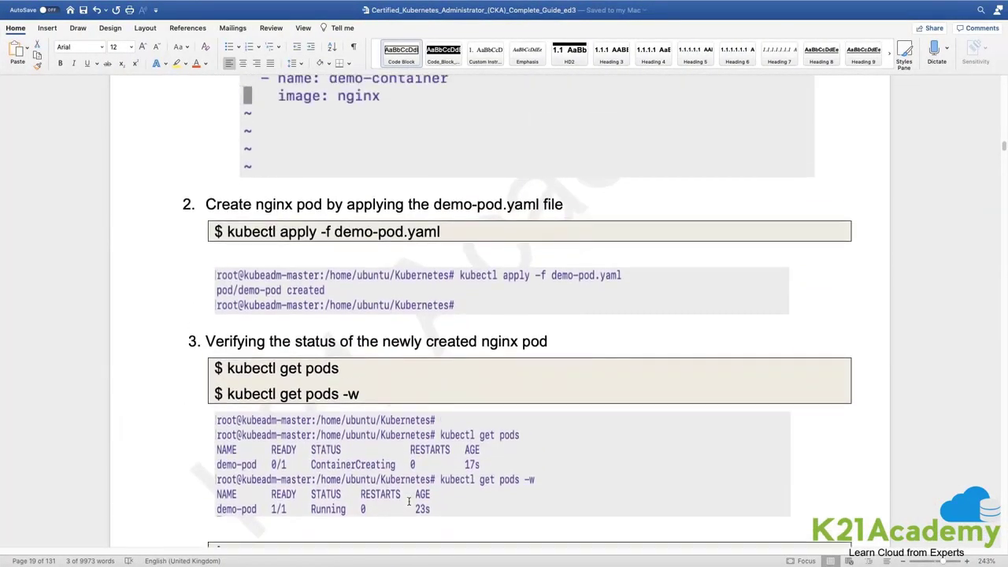
Step: Scroll to section 5.1.2 and highlight the kubectl expose ClusterIP command
{"action": "scroll", "scroll_direction": "down", "scroll_amount": 3}
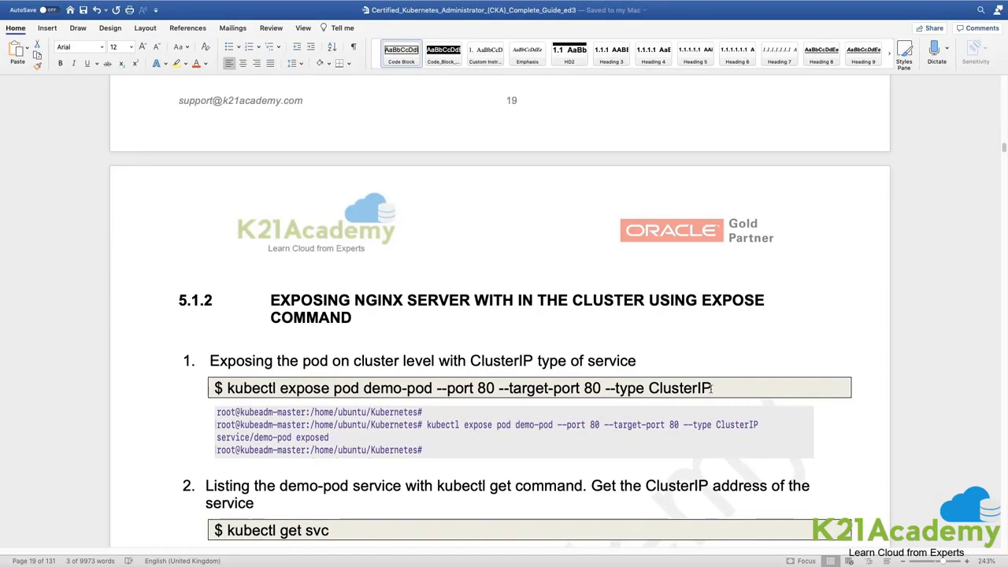
{"action": "left_click_drag", "start_coordinate": [230, 388], "coordinate": [710, 387]}
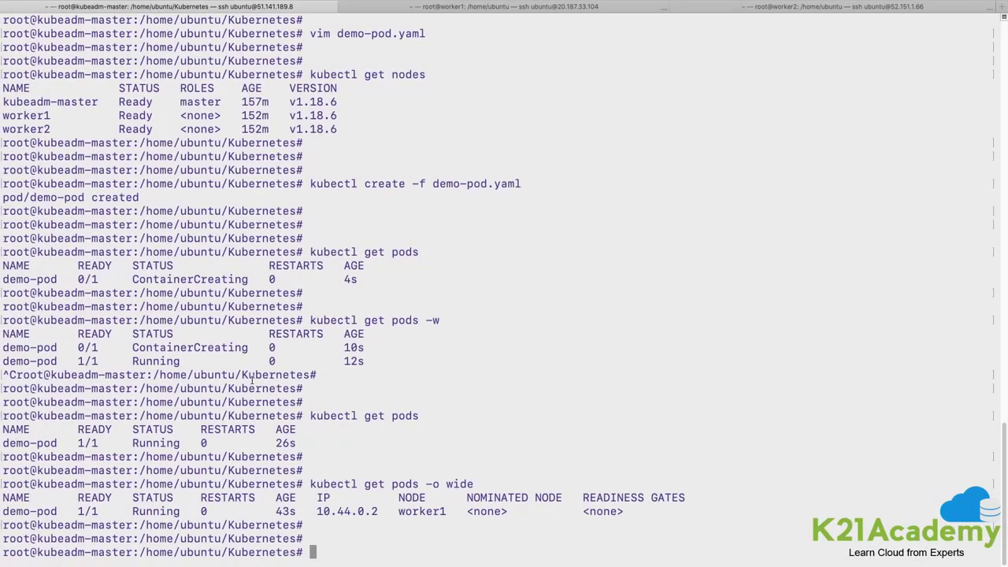
Step: Expose demo-pod as a ClusterIP service, port 80 to target port 80, then clear the screen
{"action": "type", "text": "kubectl expose"}
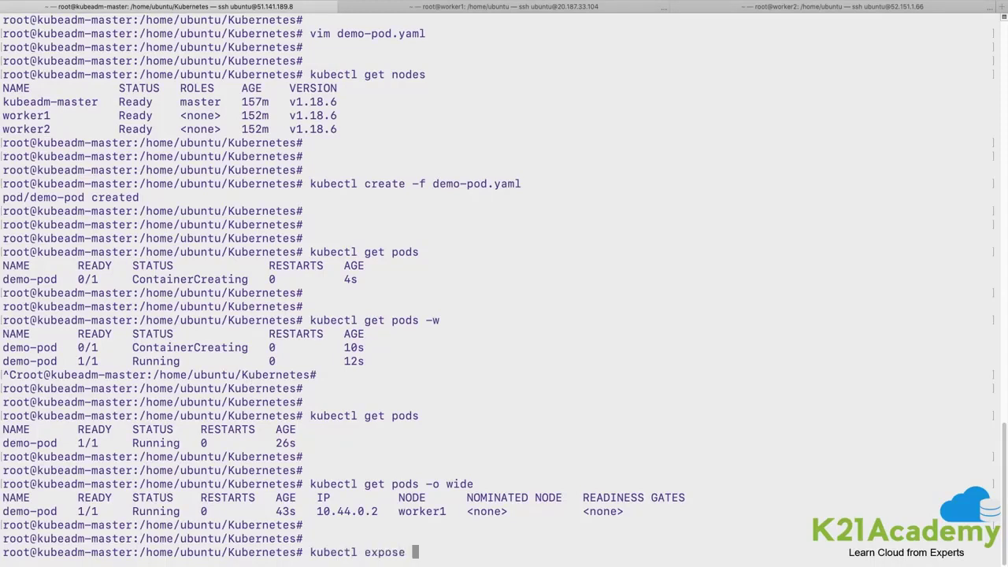
{"action": "type", "text": "pod"}
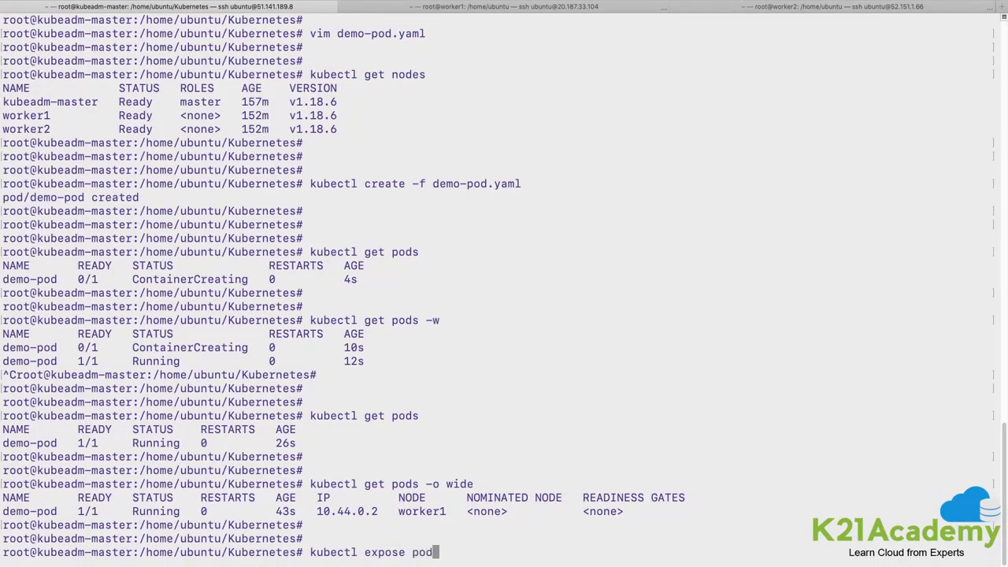
{"action": "type", "text": "de"}
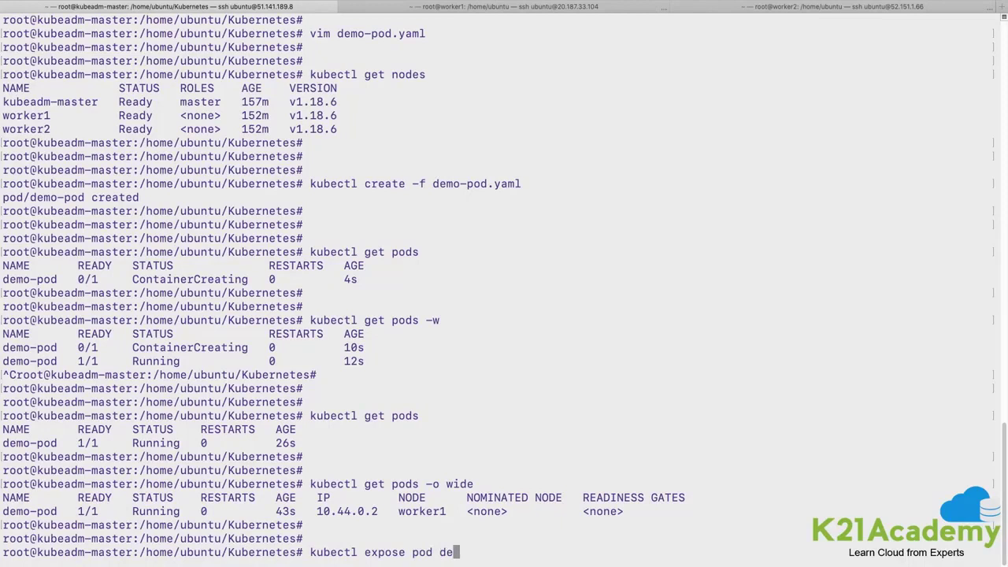
{"action": "type", "text": "mo"}
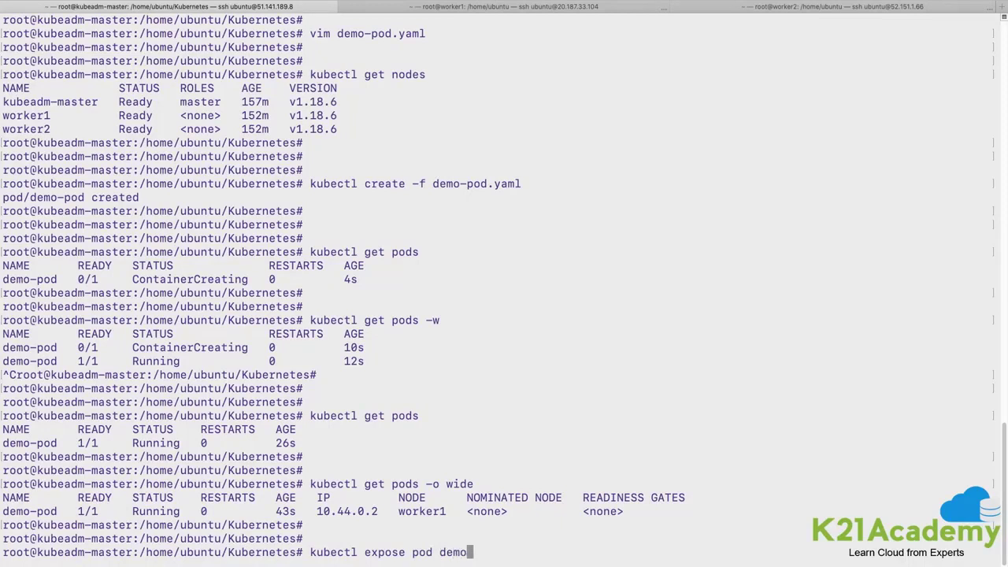
{"action": "type", "text": "-pod"}
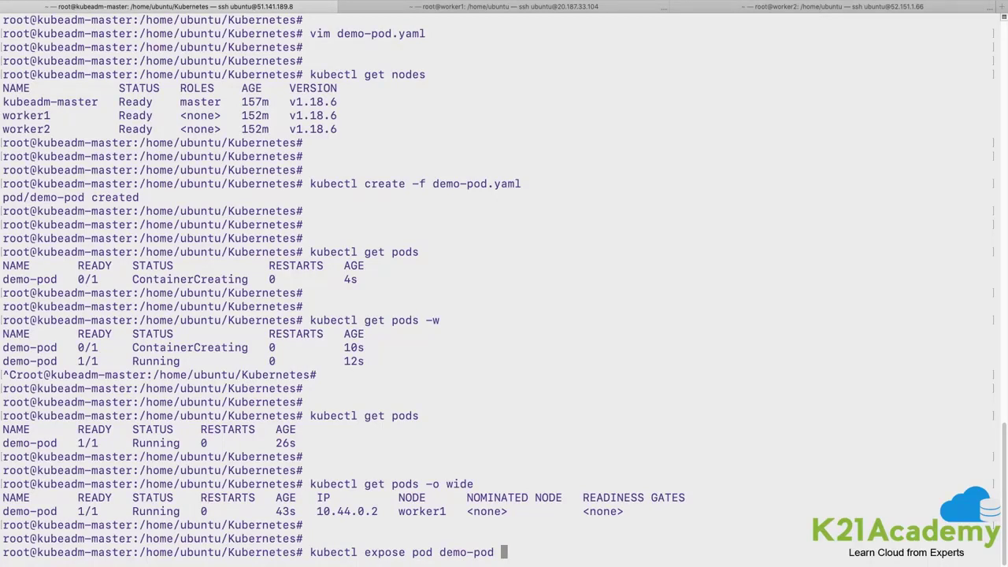
{"action": "type", "text": "-"}
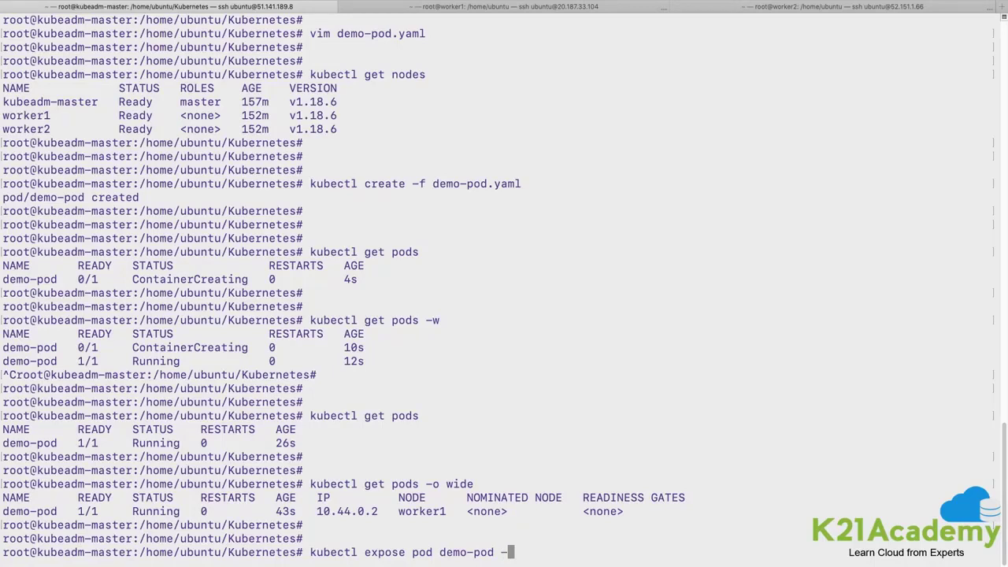
{"action": "type", "text": "-port"}
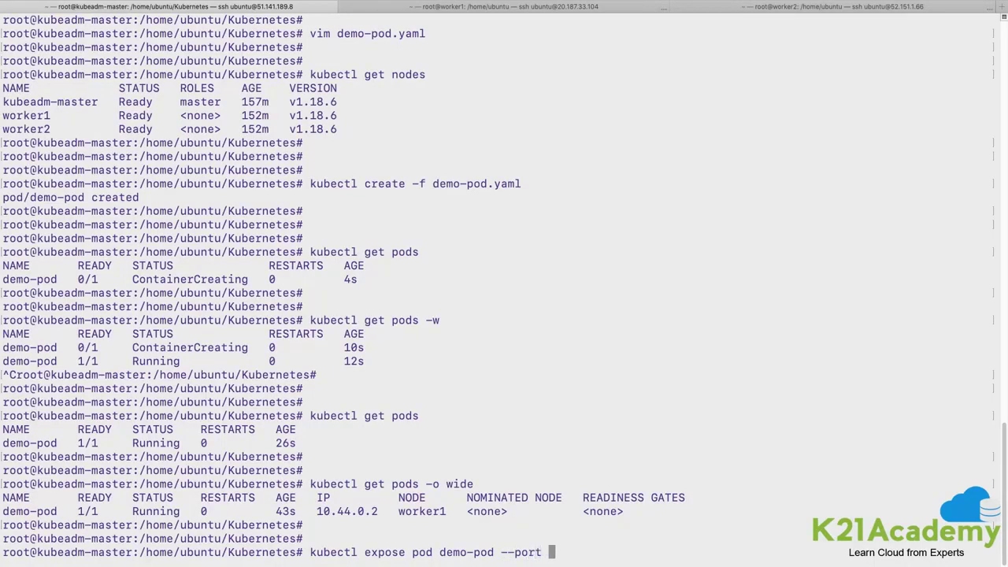
{"action": "type", "text": "80"}
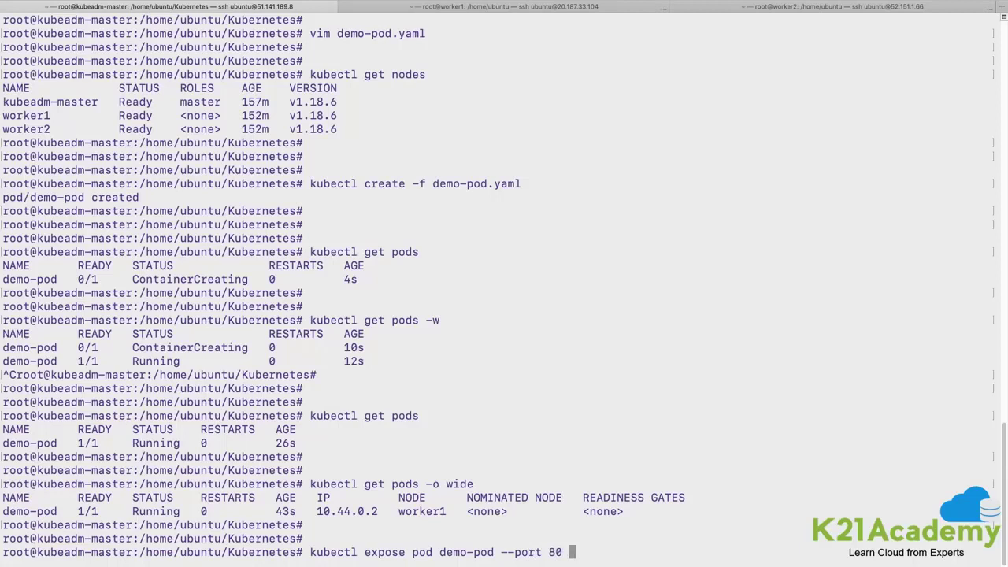
{"action": "type", "text": "--targ"}
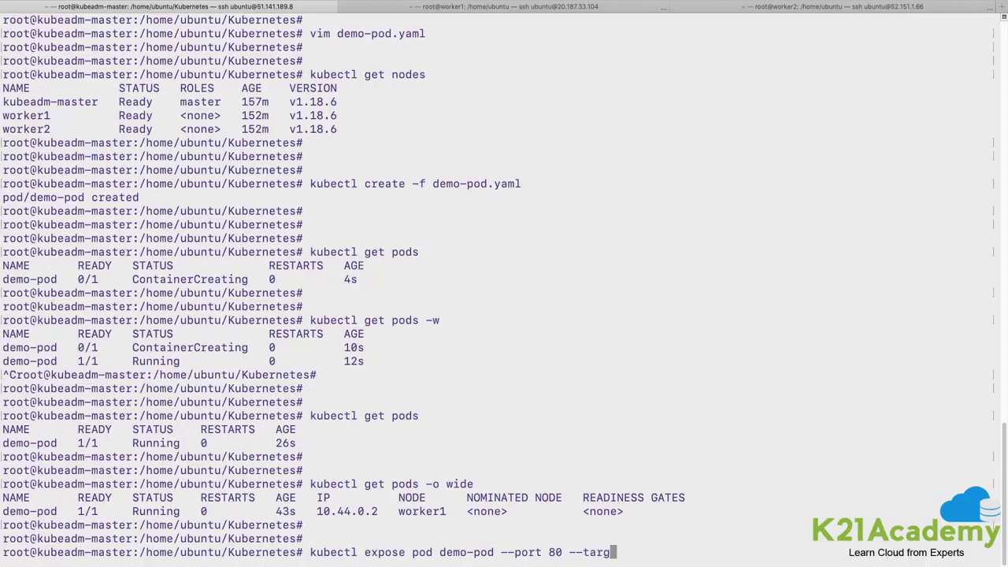
{"action": "type", "text": "et-port"}
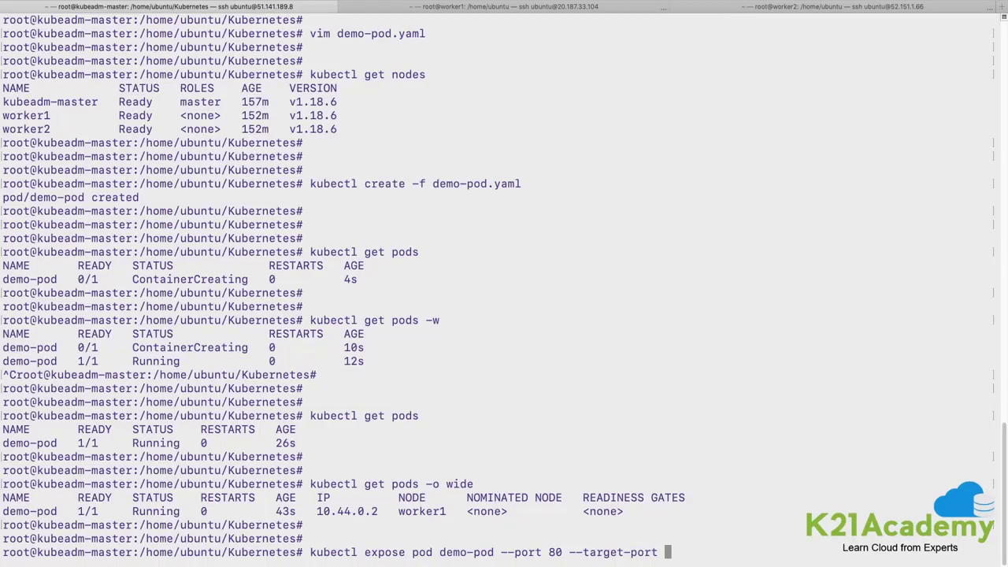
{"action": "type", "text": "80"}
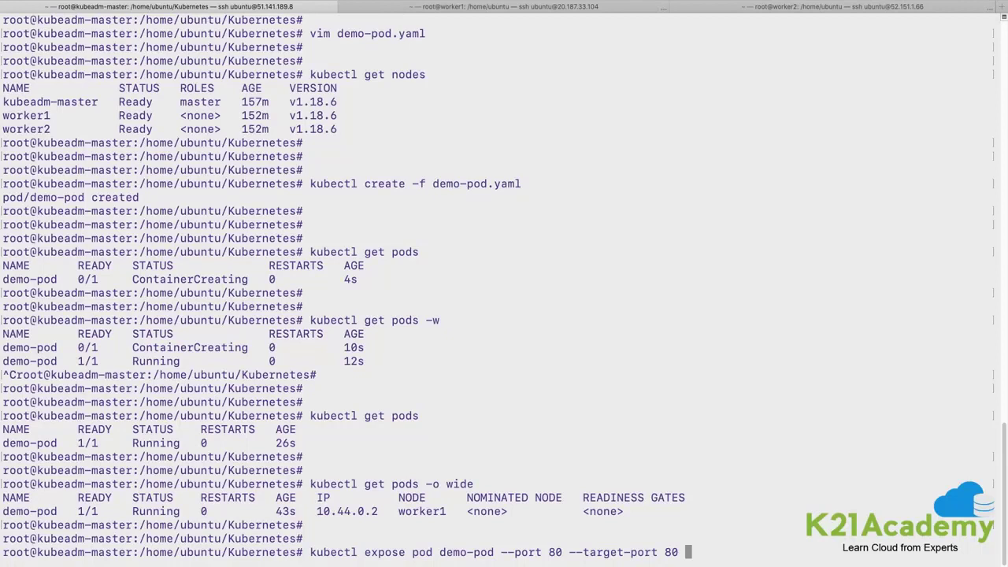
{"action": "type", "text": "--typ"}
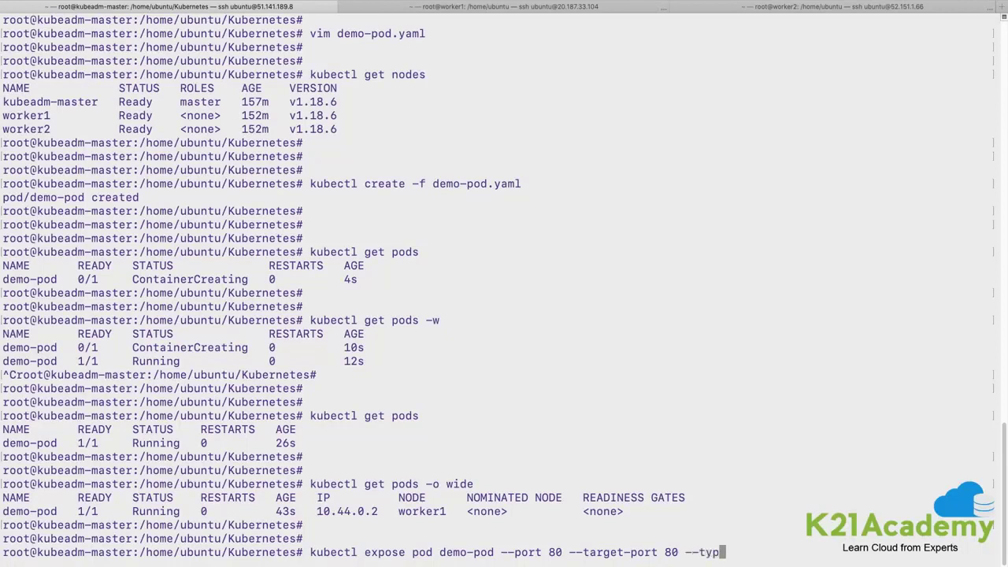
{"action": "type", "text": "Cluster"}
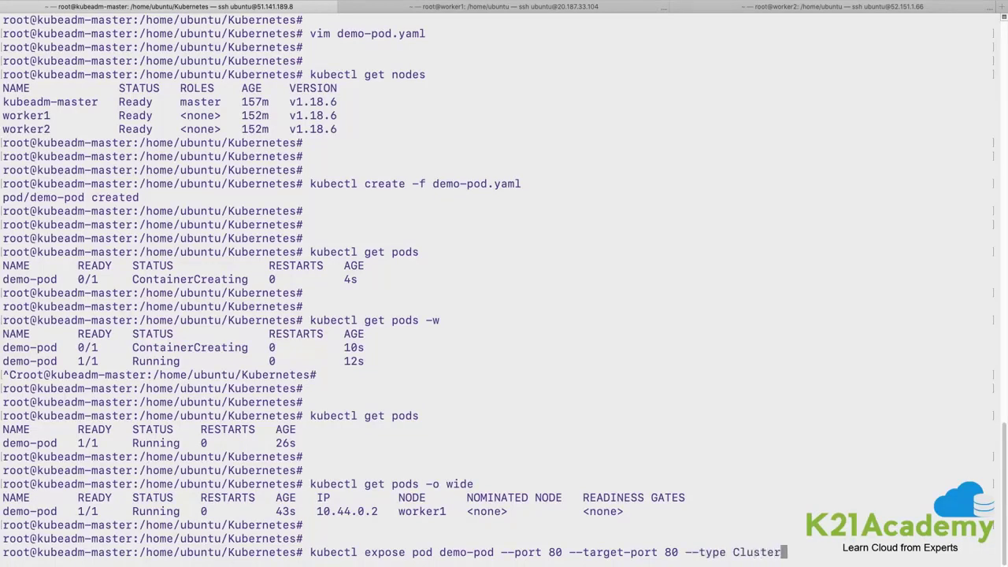
{"action": "type", "text": "IP"}
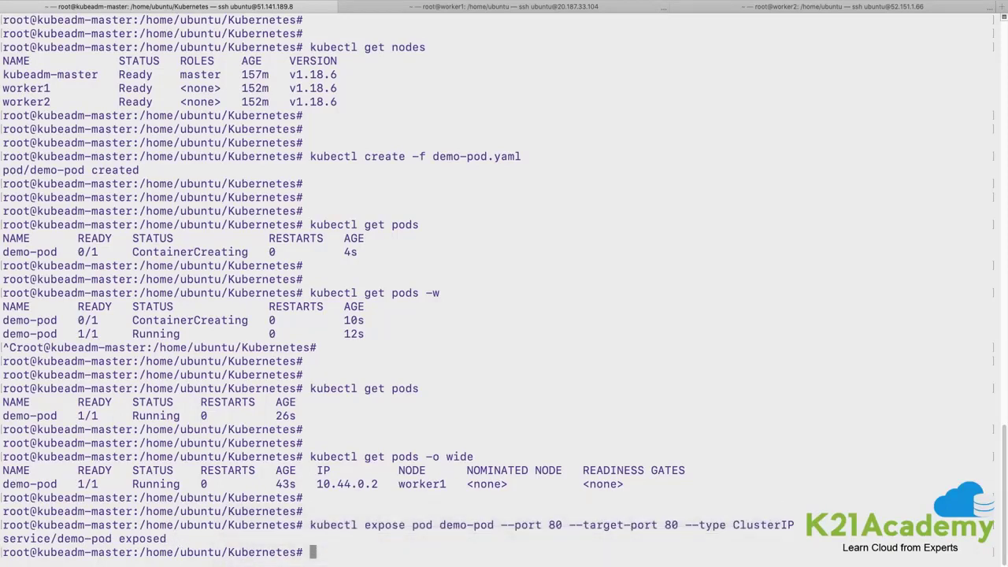
{"action": "type", "text": "clear"}
{"action": "type", "text": "kubectl get svc"}
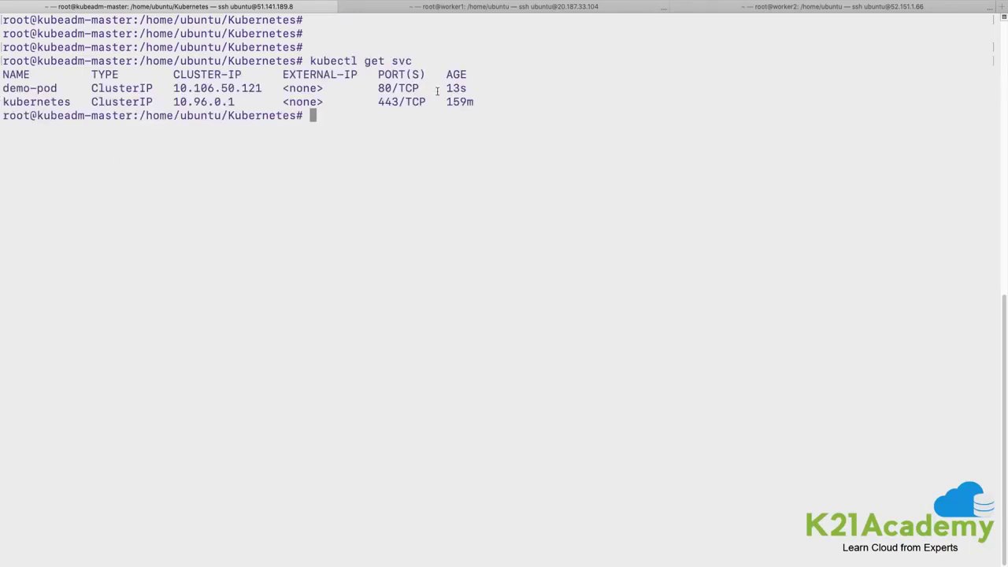
Step: In the service list, highlight demo-pod and its cluster IP 10.106.50.121
{"action": "double_click", "coordinate": [460, 101]}
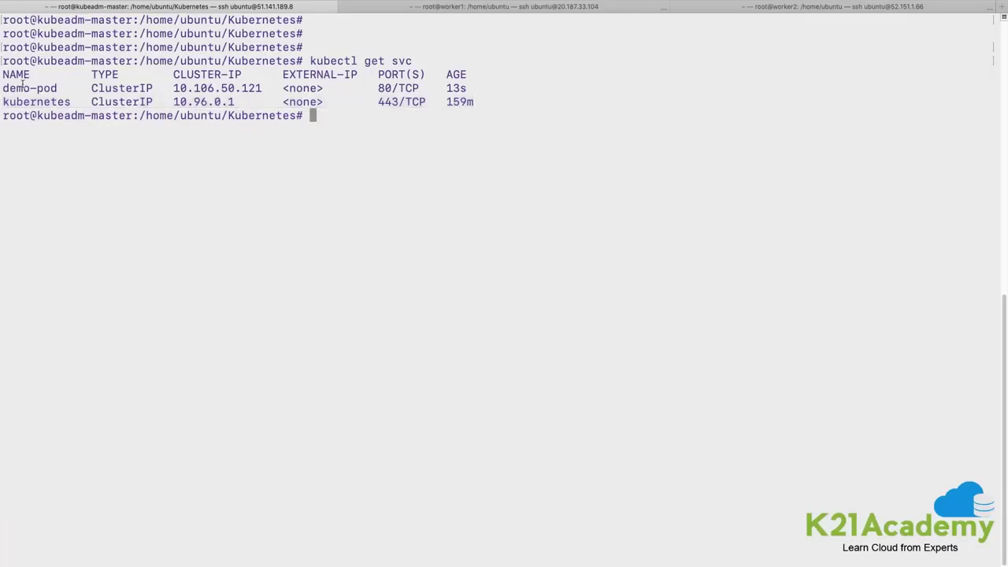
{"action": "double_click", "coordinate": [30, 87]}
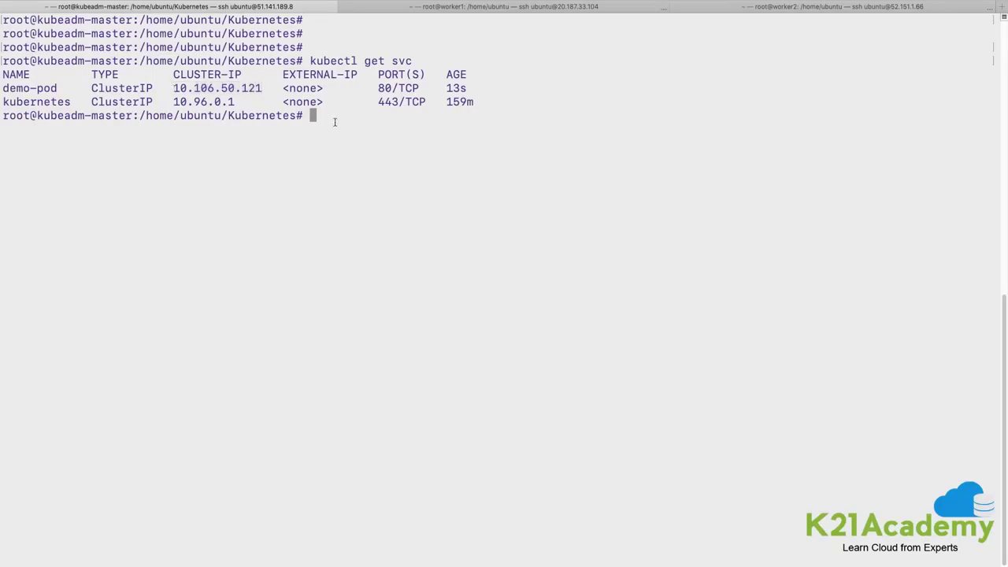
Step: Curl 10.106.50.121 from the master and receive the nginx welcome page
{"action": "type", "text": "curl"}
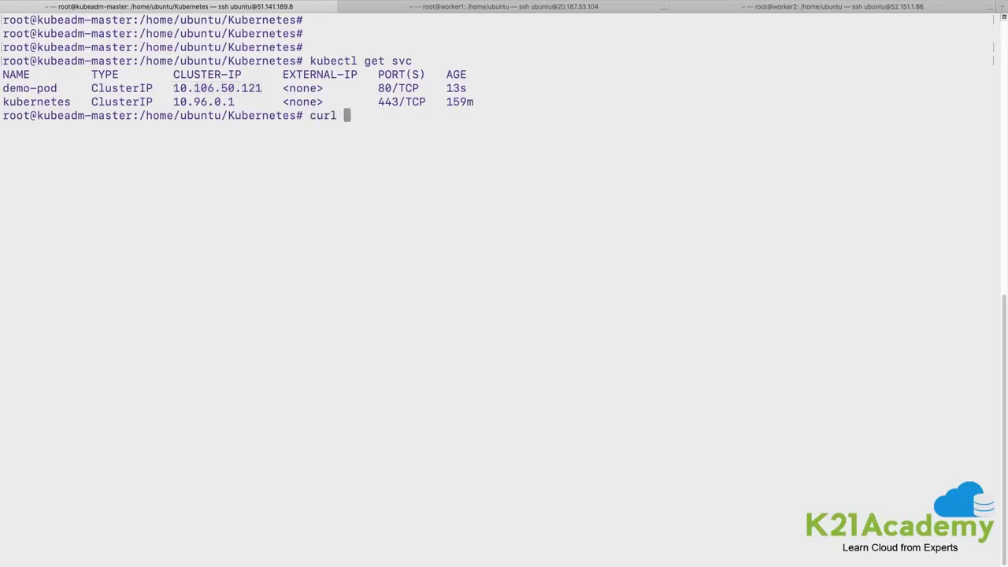
{"action": "type", "text": "10.106.50.121"}
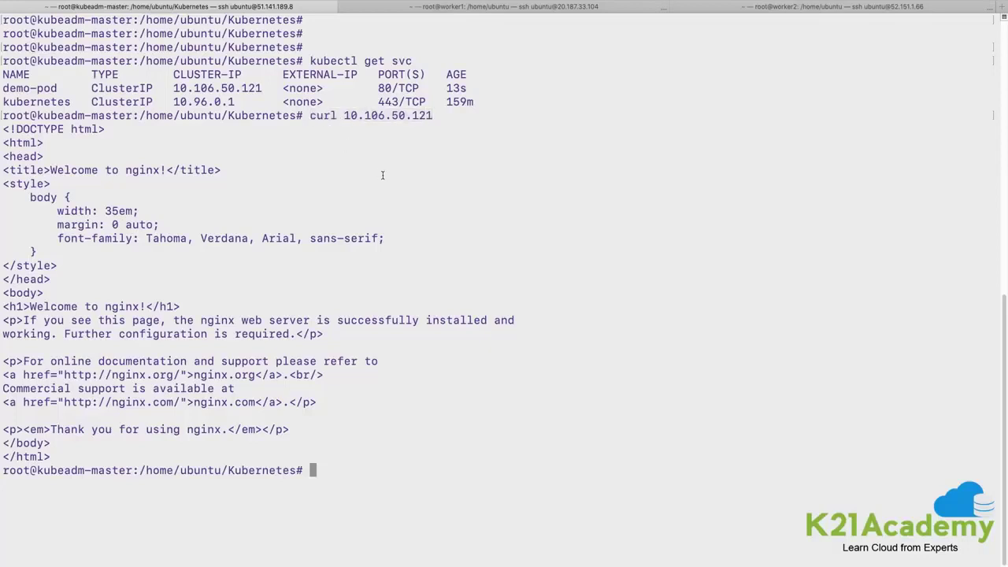
{"action": "type", "text": "kubectl"}
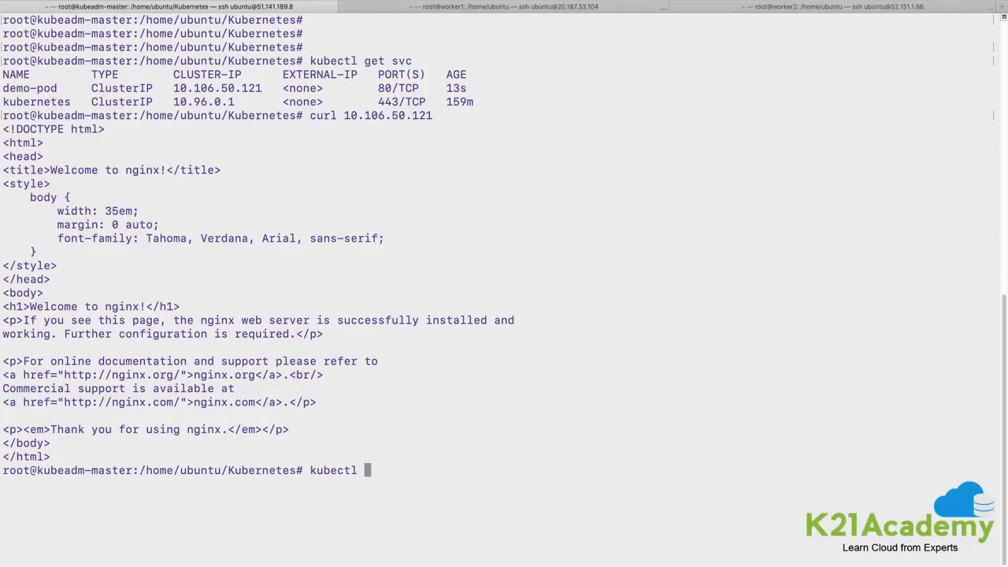
Step: Describe service demo-pod and highlight its details, including target port 80 and endpoint 10.44.0.2:80
{"action": "type", "text": "desc"}
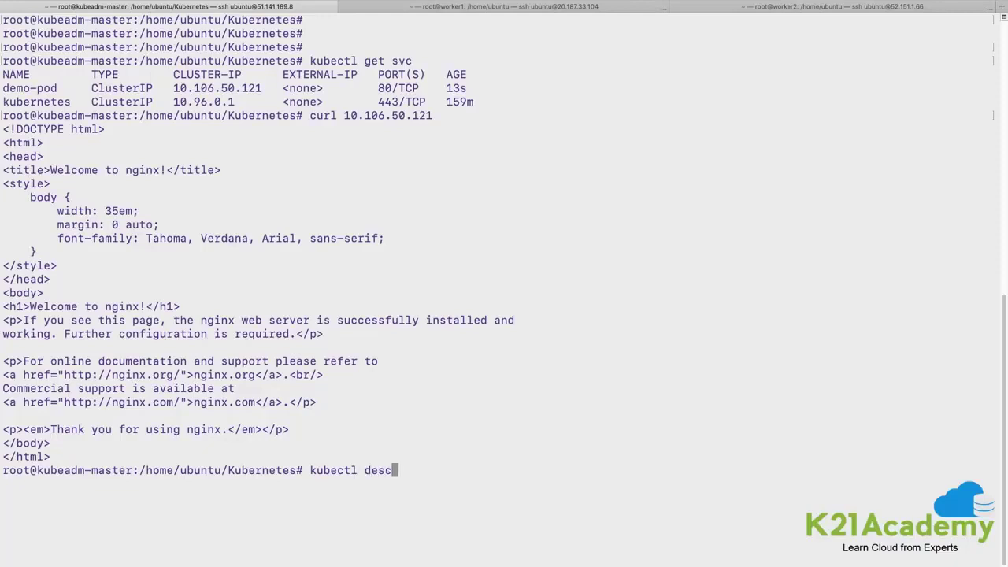
{"action": "type", "text": "ribe"}
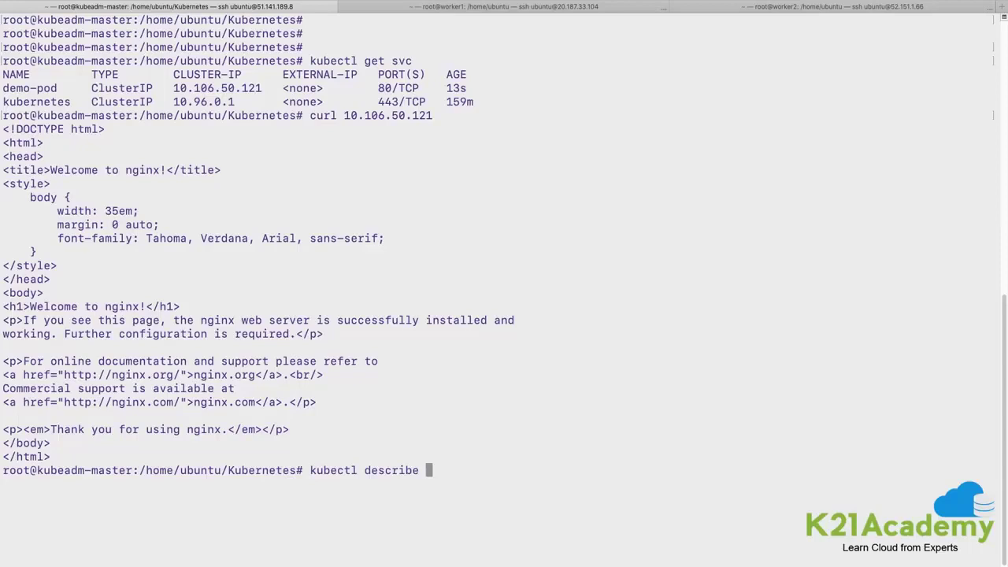
{"action": "type", "text": "svc"}
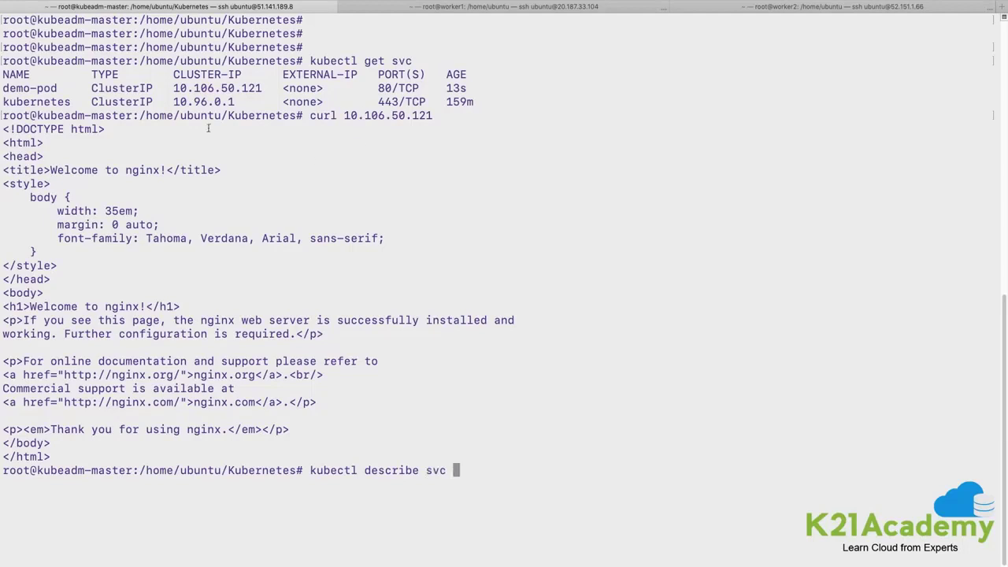
{"action": "double_click", "coordinate": [29, 88]}
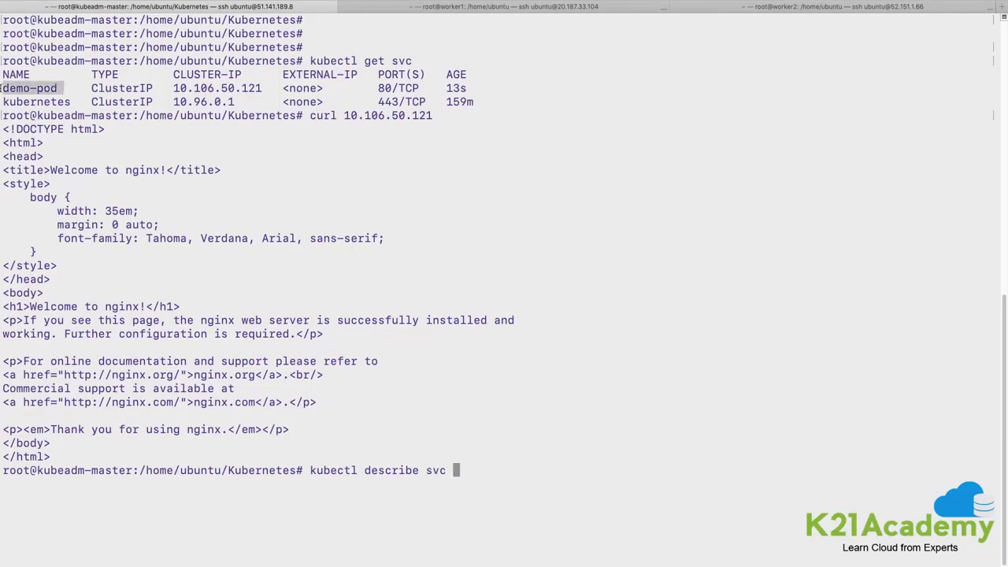
{"action": "type", "text": "demo-pod"}
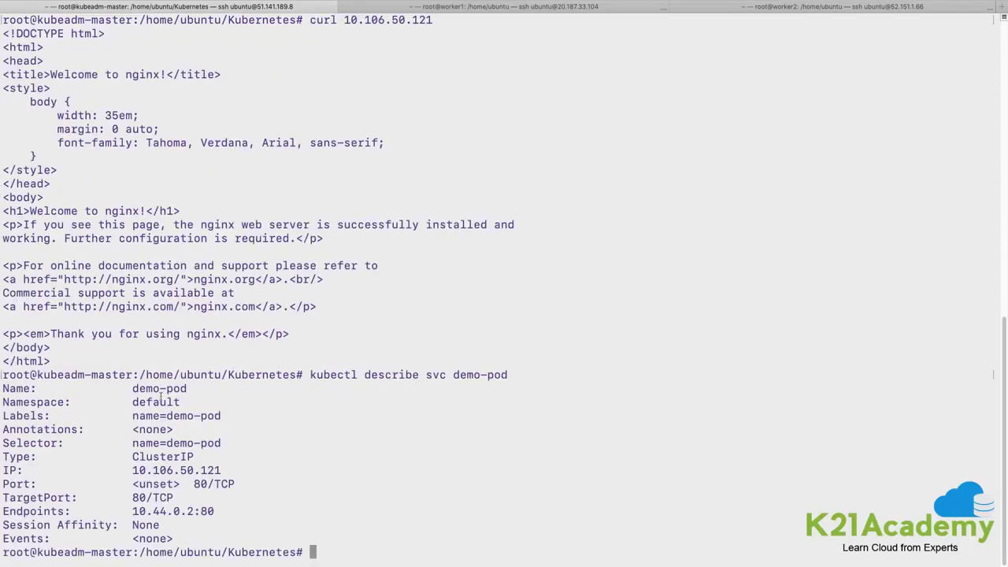
{"action": "double_click", "coordinate": [156, 401]}
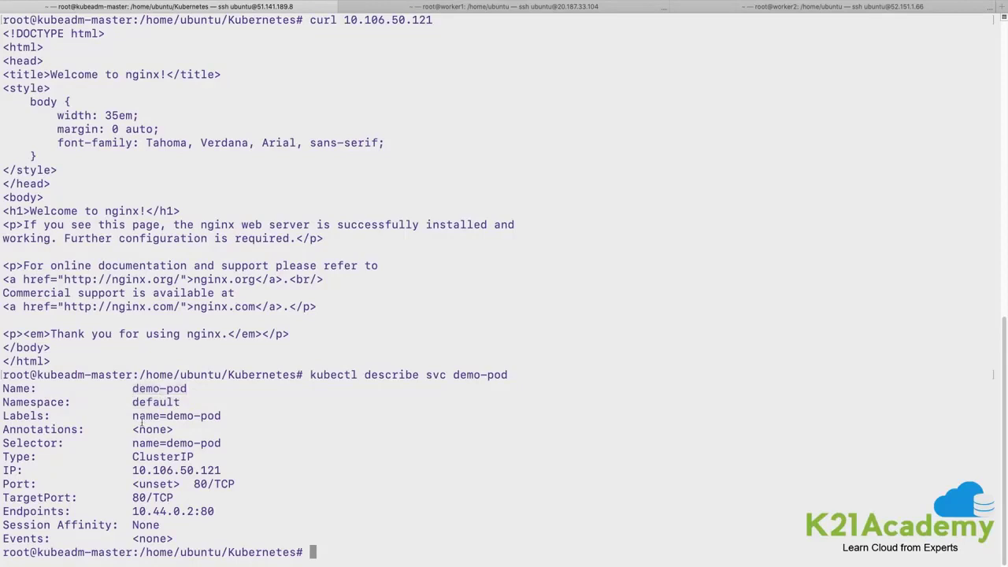
{"action": "double_click", "coordinate": [176, 415]}
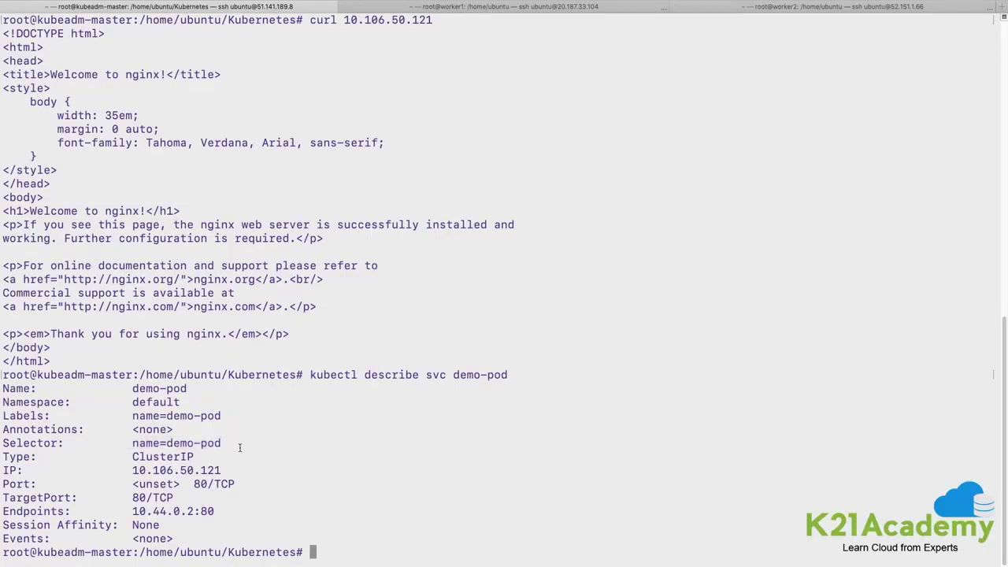
{"action": "double_click", "coordinate": [163, 457]}
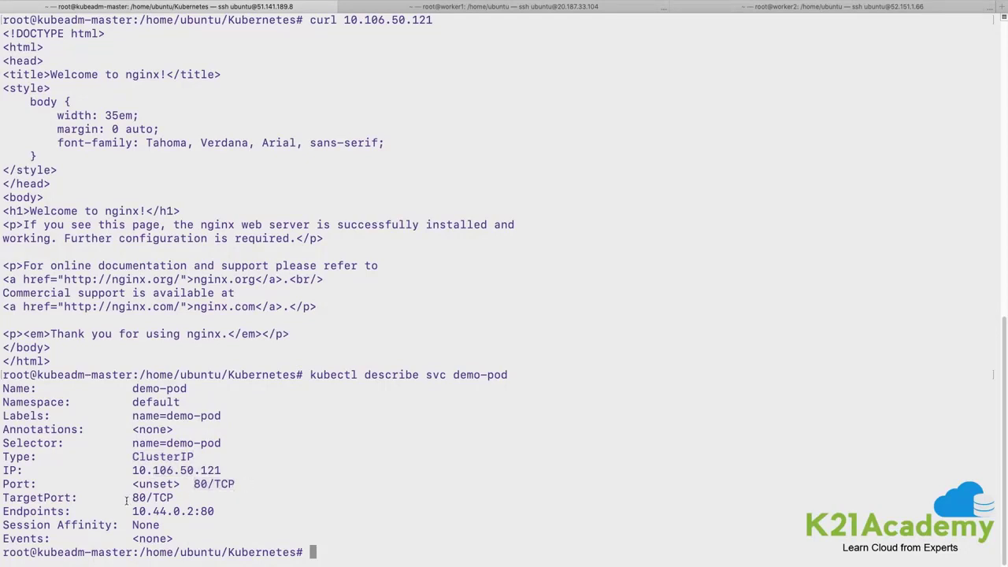
{"action": "double_click", "coordinate": [152, 498]}
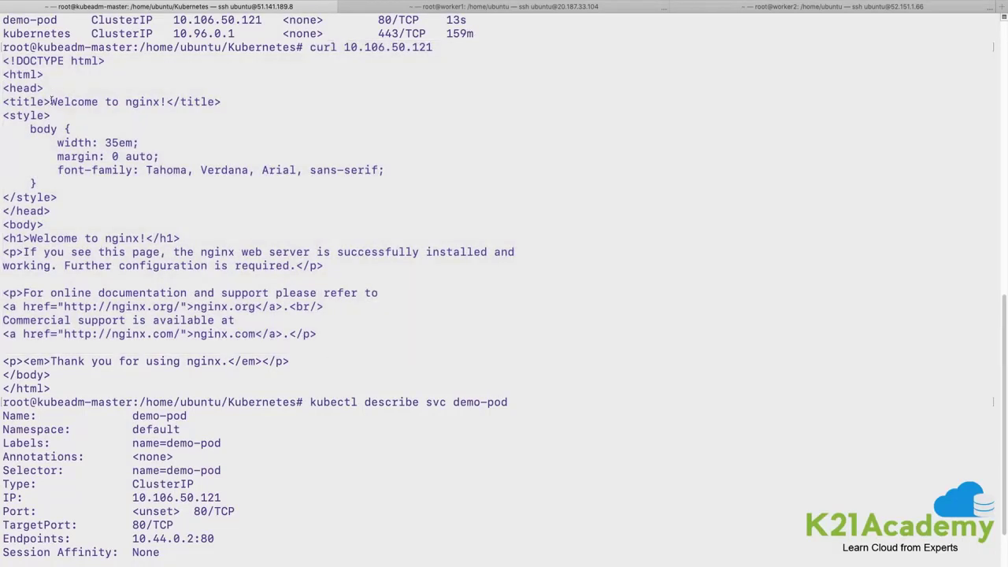
{"action": "double_click", "coordinate": [106, 102]}
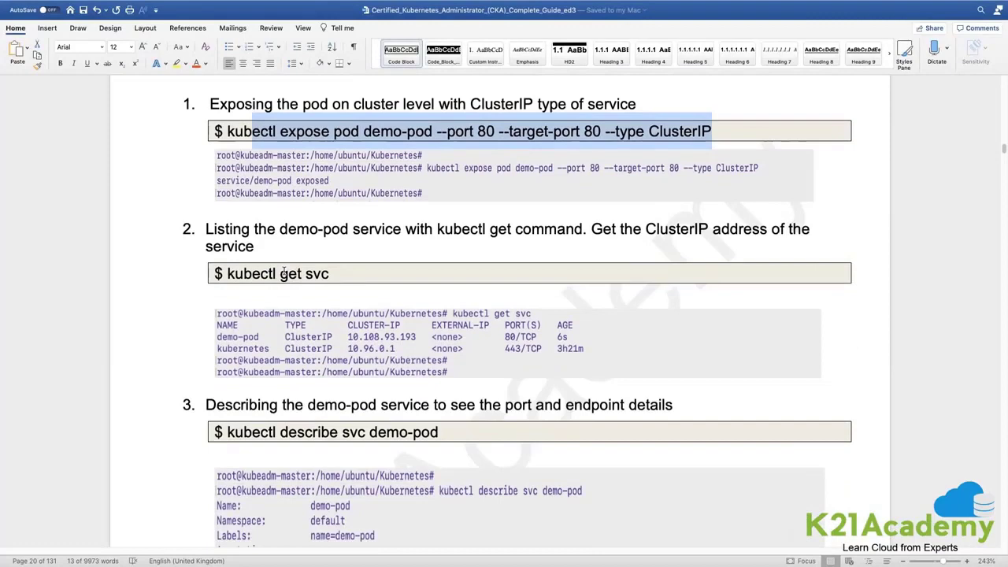
Step: Scroll the guide past the curl step to section 5.1.3, Exposing Nginx Server Outside the Cluster
{"action": "scroll", "scroll_direction": "down", "scroll_amount": 3}
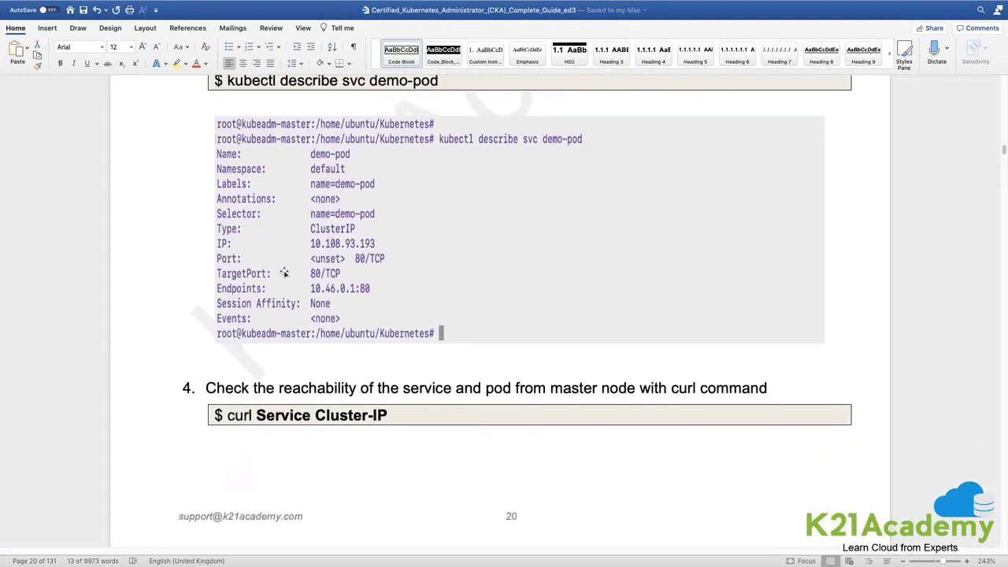
{"action": "scroll", "scroll_direction": "down", "scroll_amount": 3}
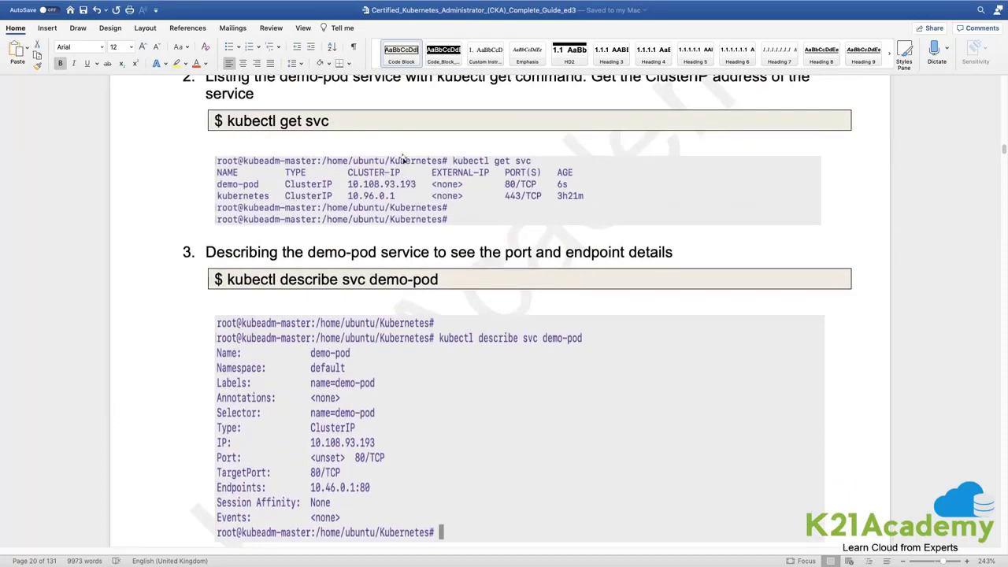
{"action": "scroll", "scroll_direction": "down", "scroll_amount": 3}
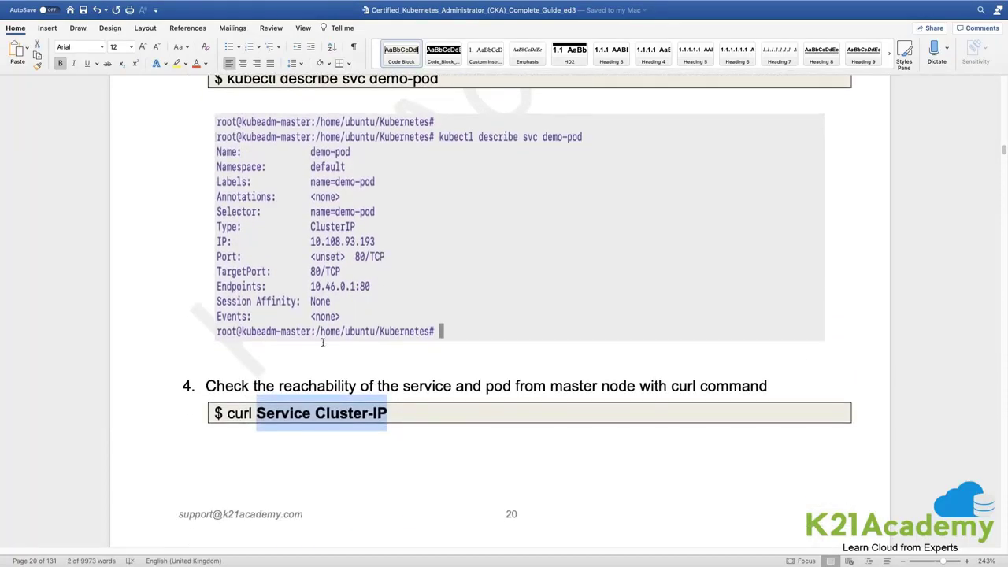
{"action": "scroll", "scroll_direction": "down", "scroll_amount": 3}
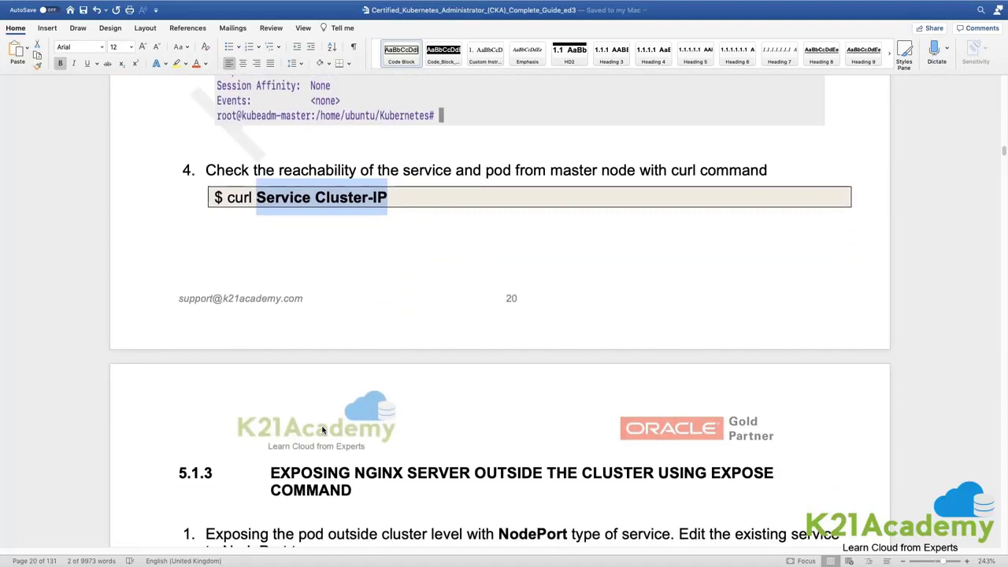
{"action": "scroll", "scroll_direction": "down", "scroll_amount": 3}
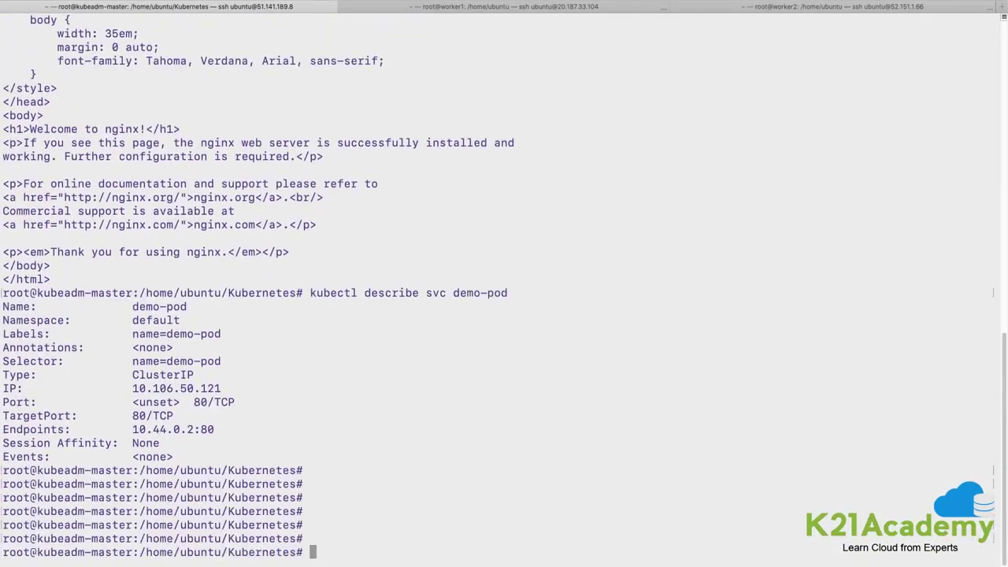
Step: Run kubectl edit svc demo-pod, change type to NodePort, and save
{"action": "type", "text": "kubectl"}
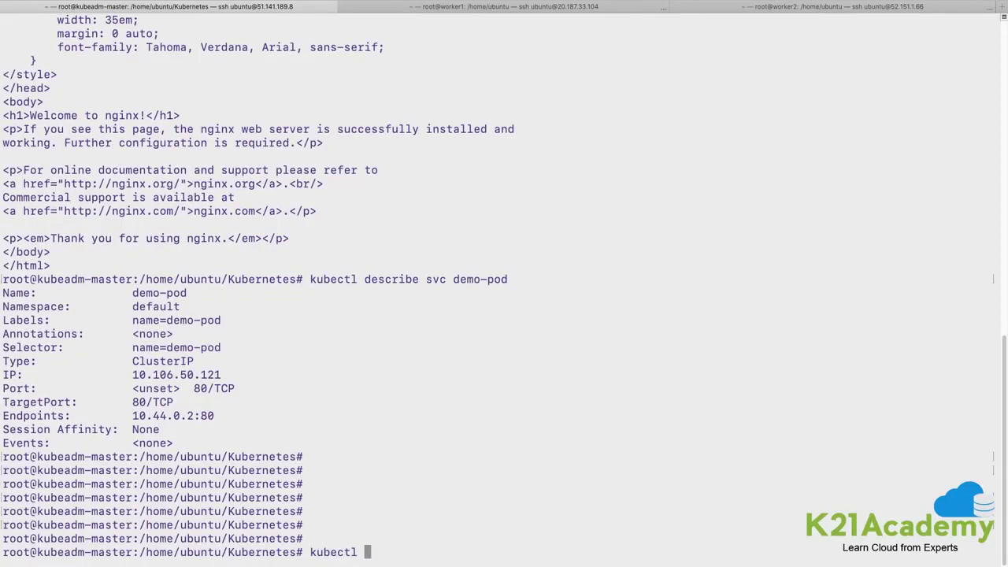
{"action": "type", "text": "e"}
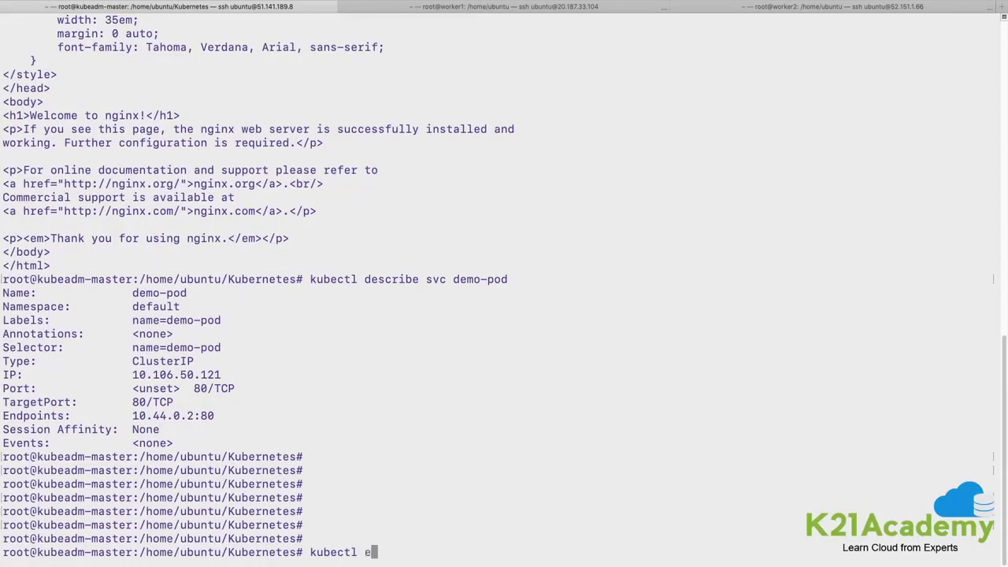
{"action": "type", "text": "dit"}
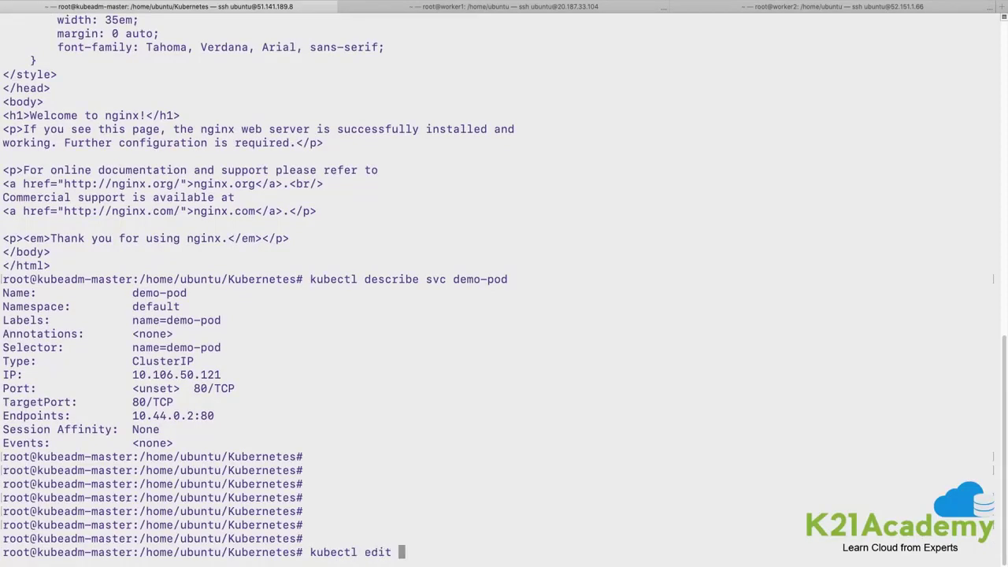
{"action": "type", "text": "svc"}
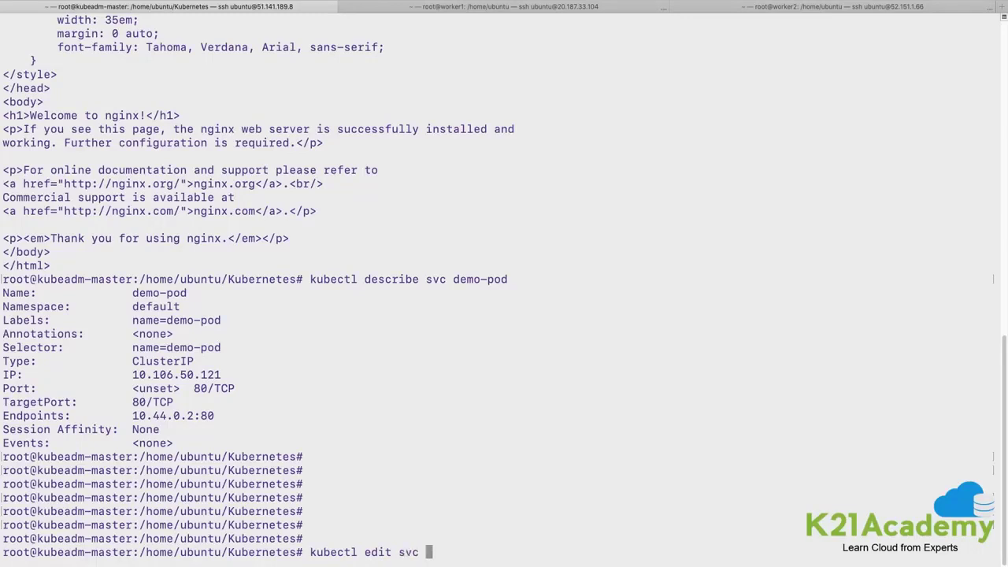
{"action": "double_click", "coordinate": [480, 279]}
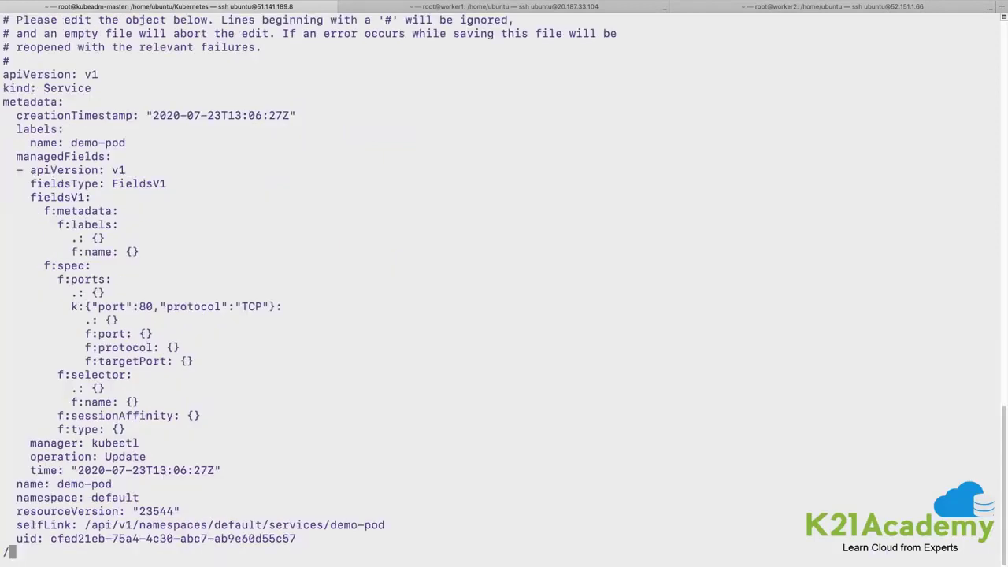
{"action": "type", "text": "/type"}
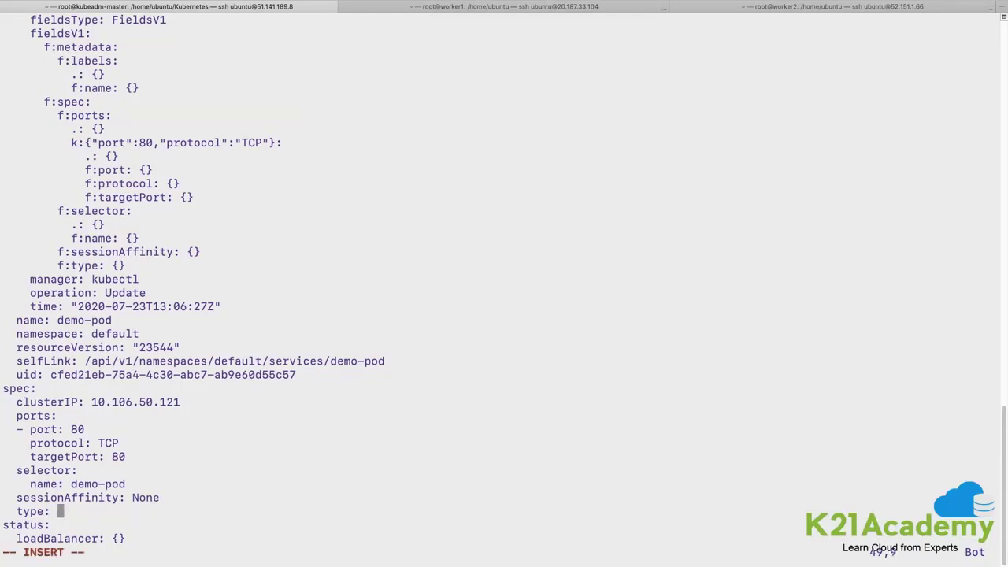
{"action": "type", "text": "NodeP"}
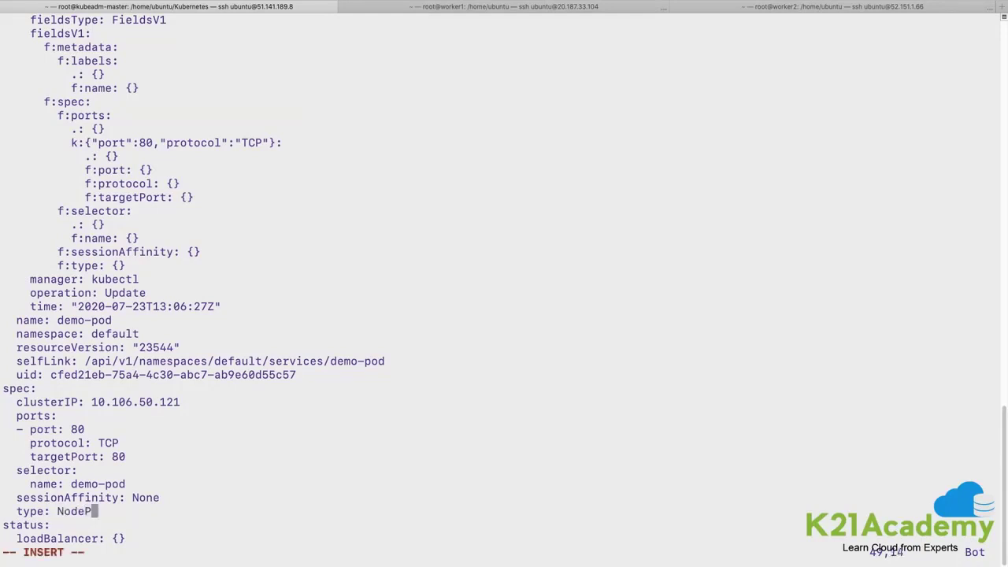
{"action": "type", "text": "rt"}
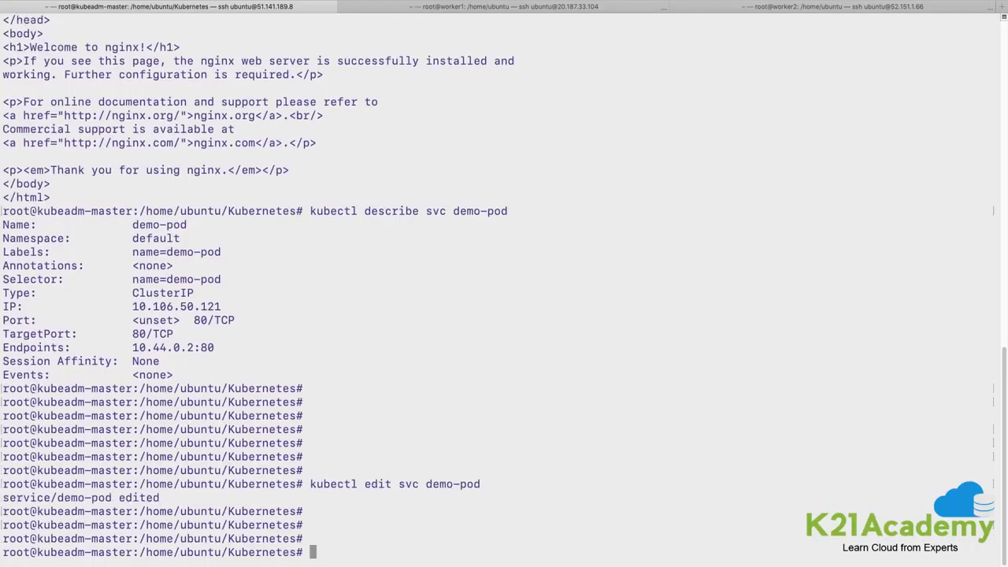
Step: Run kubectl get svc and copy demo-pod's node port 30811
{"action": "type", "text": "kubectl get svc"}
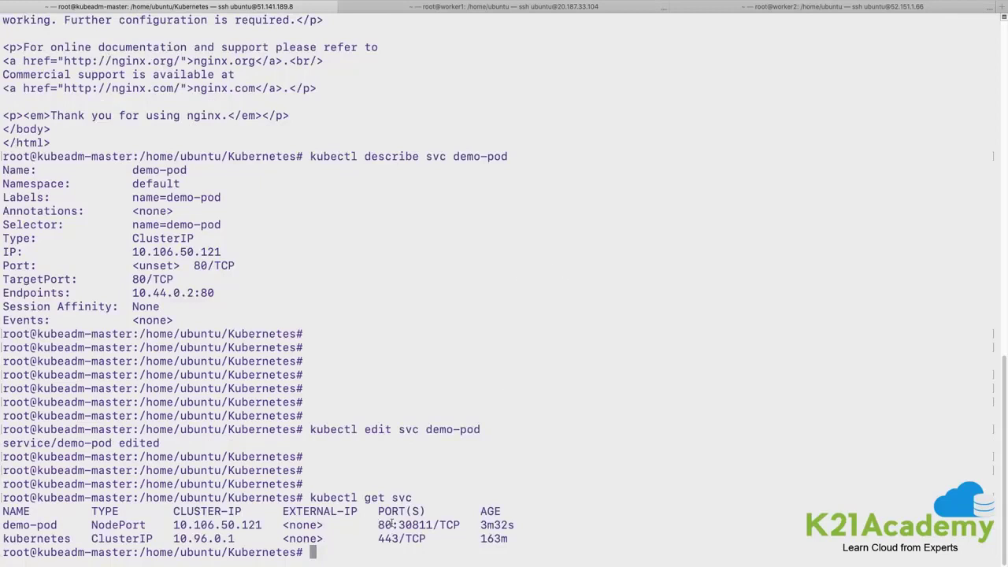
{"action": "double_click", "coordinate": [412, 525]}
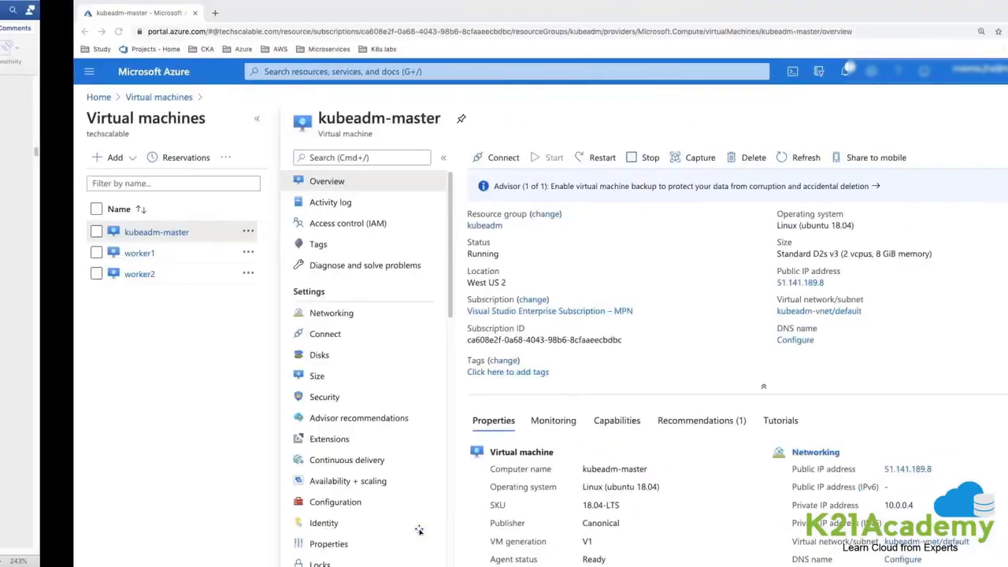
Step: Open worker1's overview and try 20.187.33.104:30811 in a new browser tab
{"action": "left_click", "coordinate": [140, 253]}
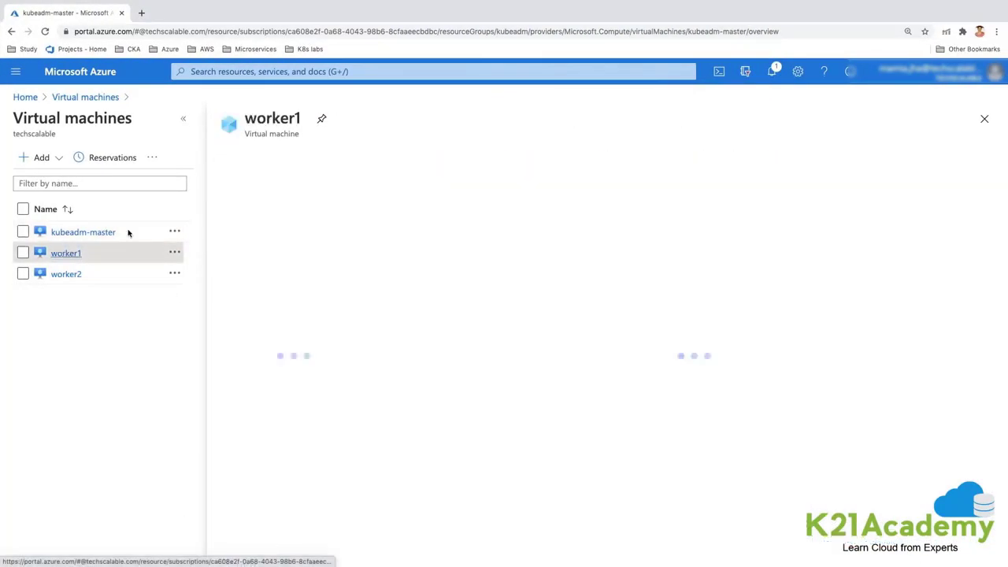
{"action": "left_click", "coordinate": [66, 253]}
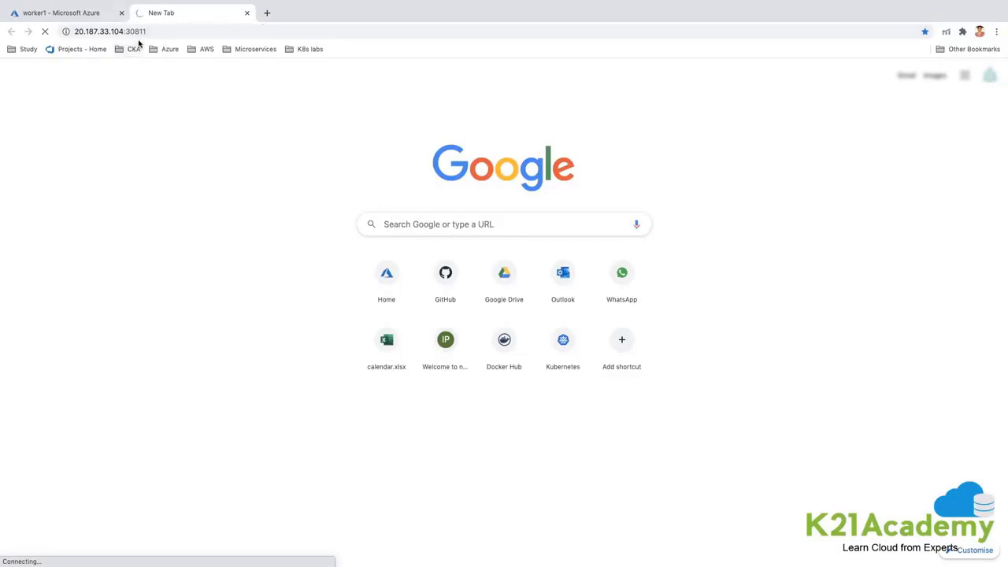
{"action": "left_click", "coordinate": [110, 32]}
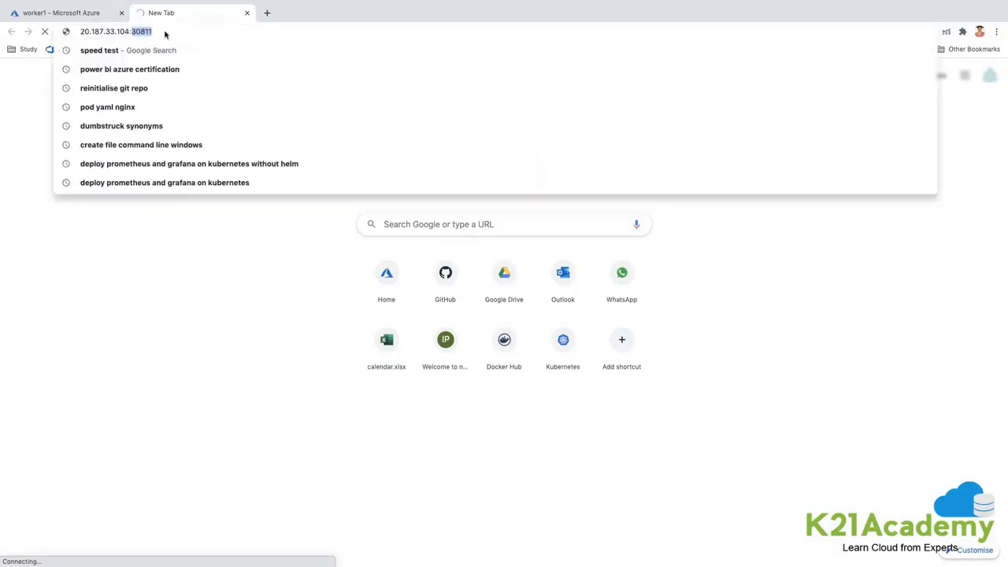
{"action": "left_click", "coordinate": [63, 13]}
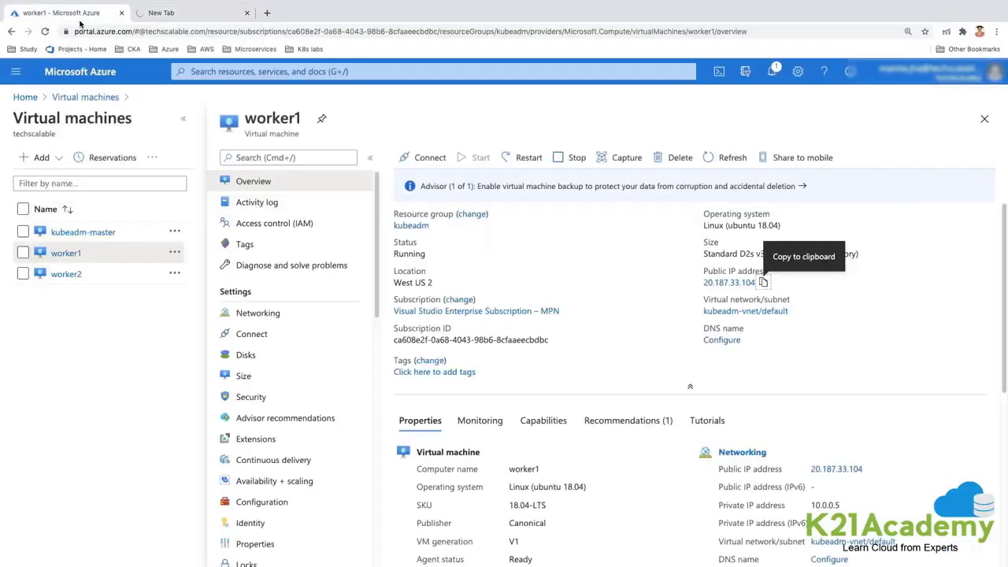
{"action": "mouse_move", "coordinate": [66, 253]}
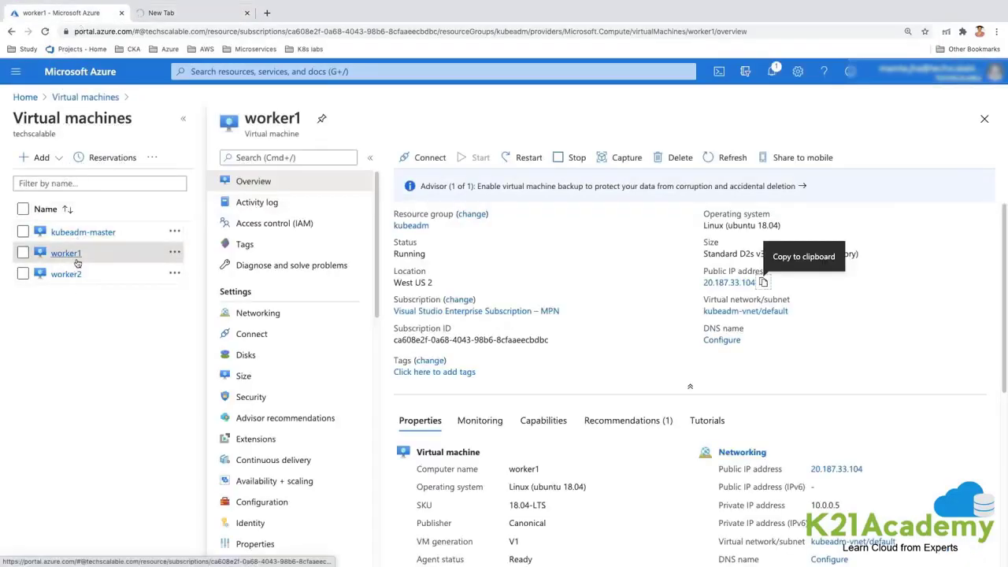
{"action": "mouse_move", "coordinate": [169, 332]}
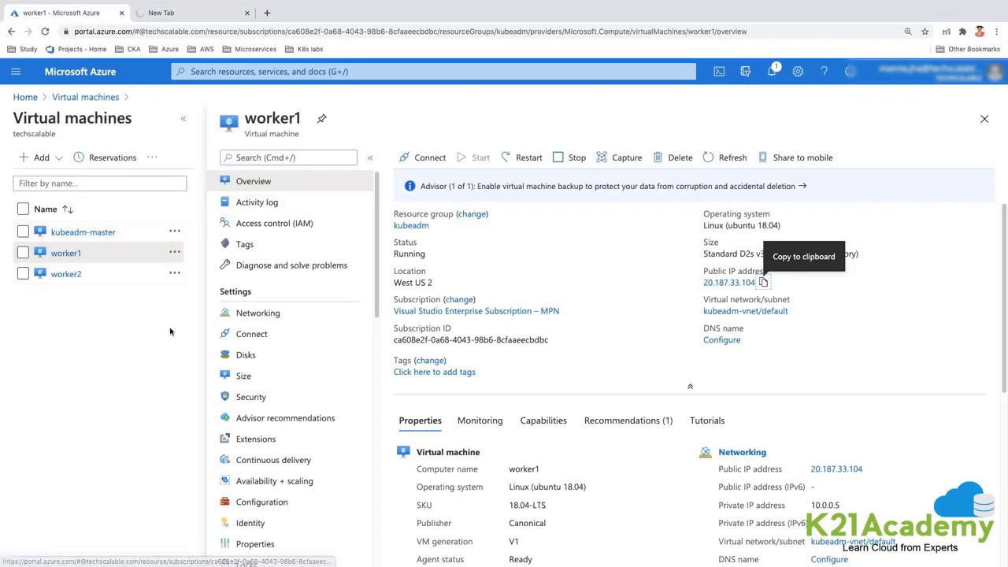
Step: Add the Port_8080 allow inbound rule to worker1's network security group
{"action": "left_click", "coordinate": [258, 313]}
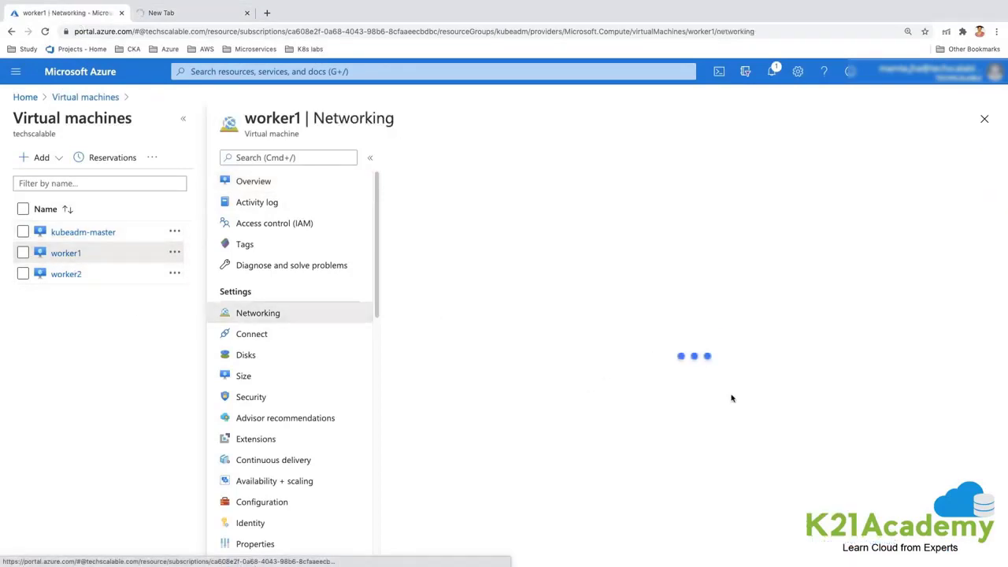
{"action": "left_click", "coordinate": [258, 313]}
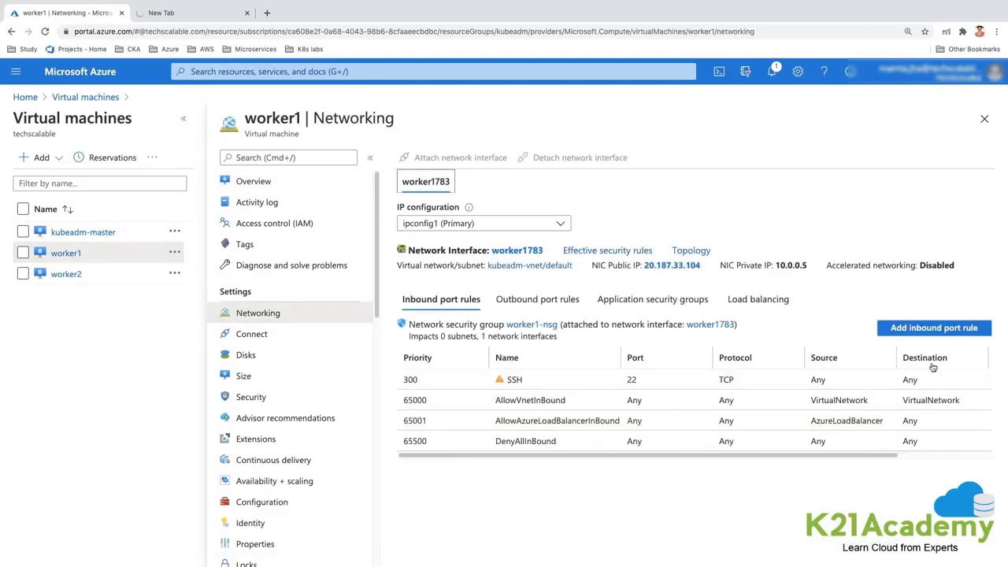
{"action": "left_click", "coordinate": [934, 328]}
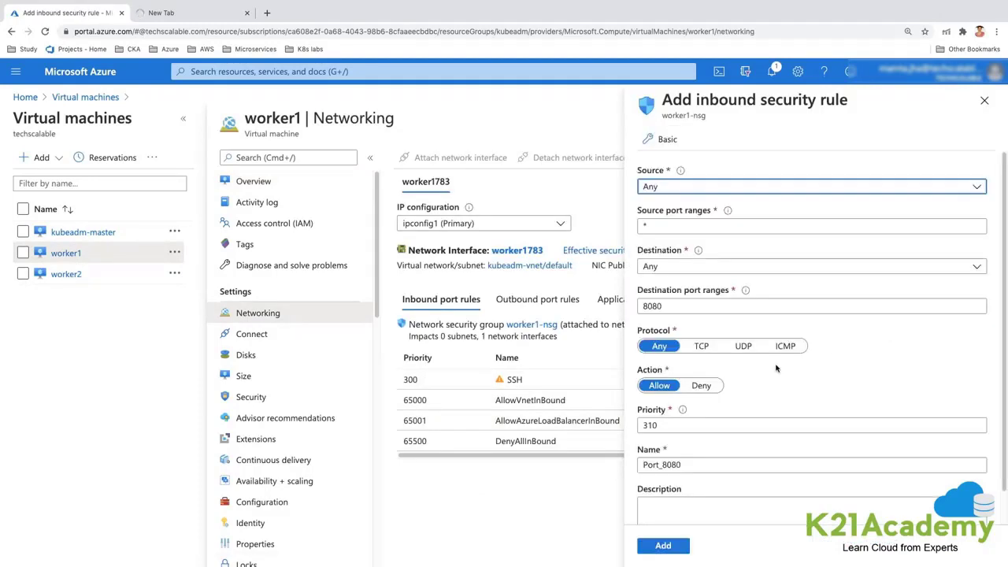
{"action": "left_click", "coordinate": [811, 306]}
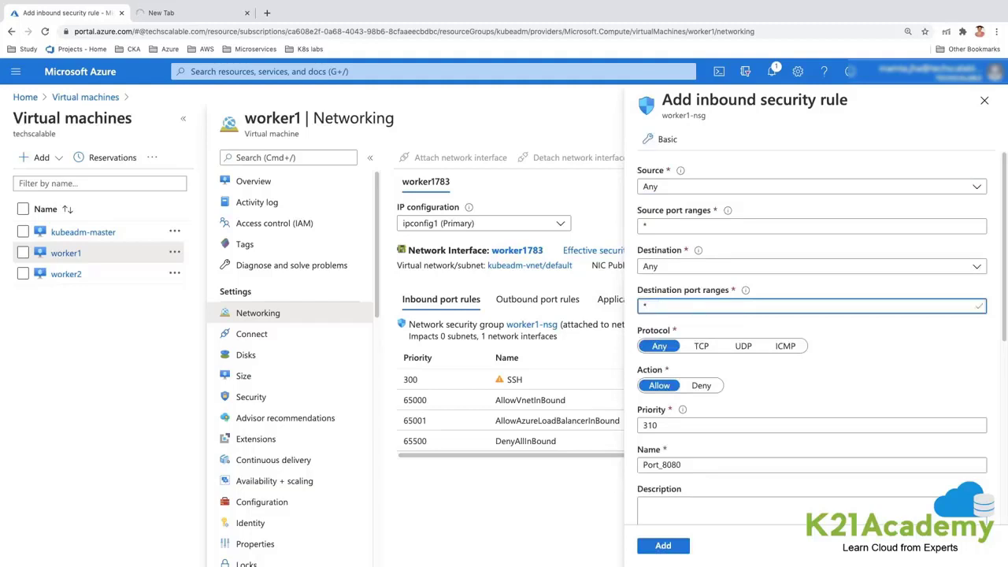
{"action": "left_click", "coordinate": [663, 546]}
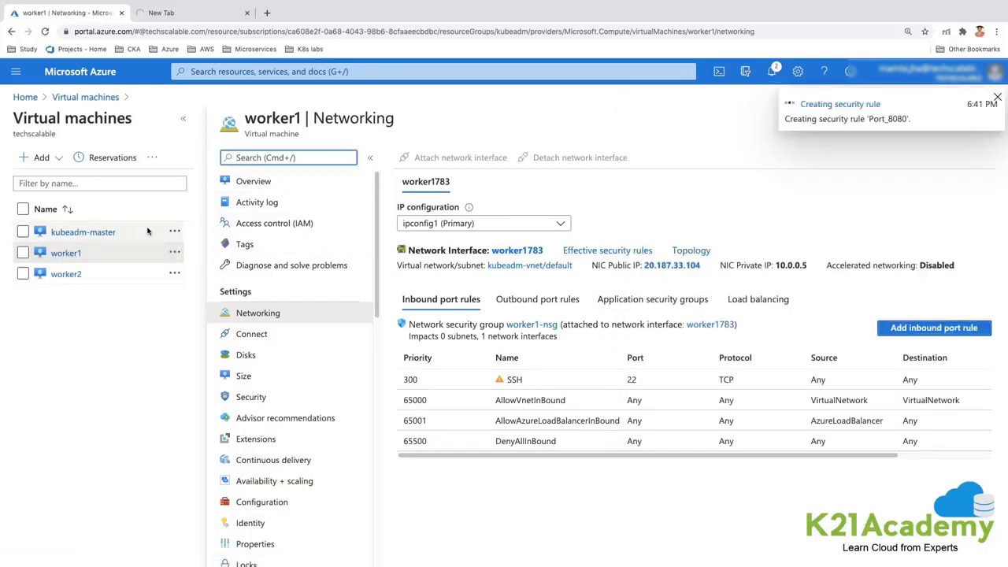
Step: Add the same Port_8080 allow inbound rule to kubeadm-master
{"action": "left_click", "coordinate": [83, 231]}
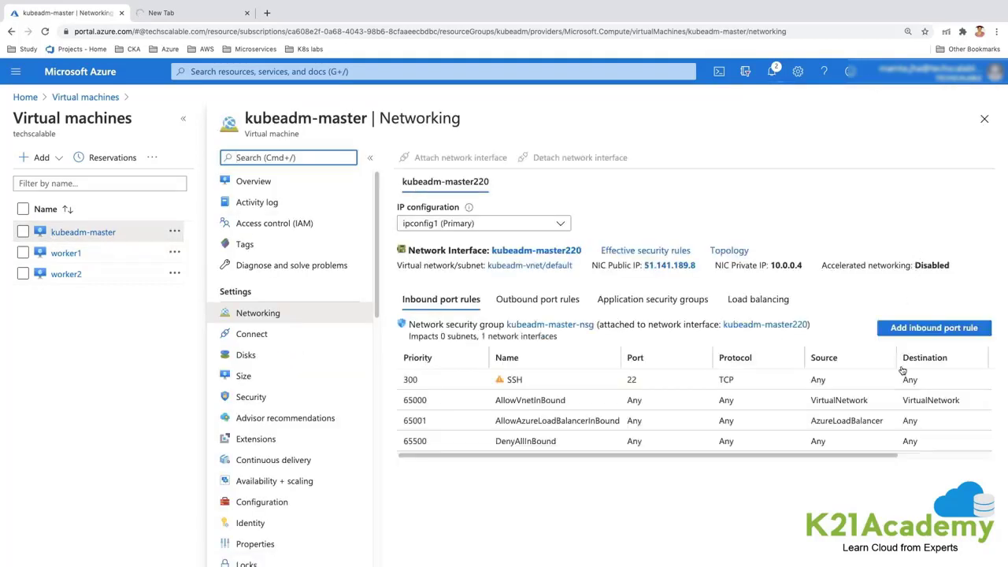
{"action": "left_click", "coordinate": [934, 328]}
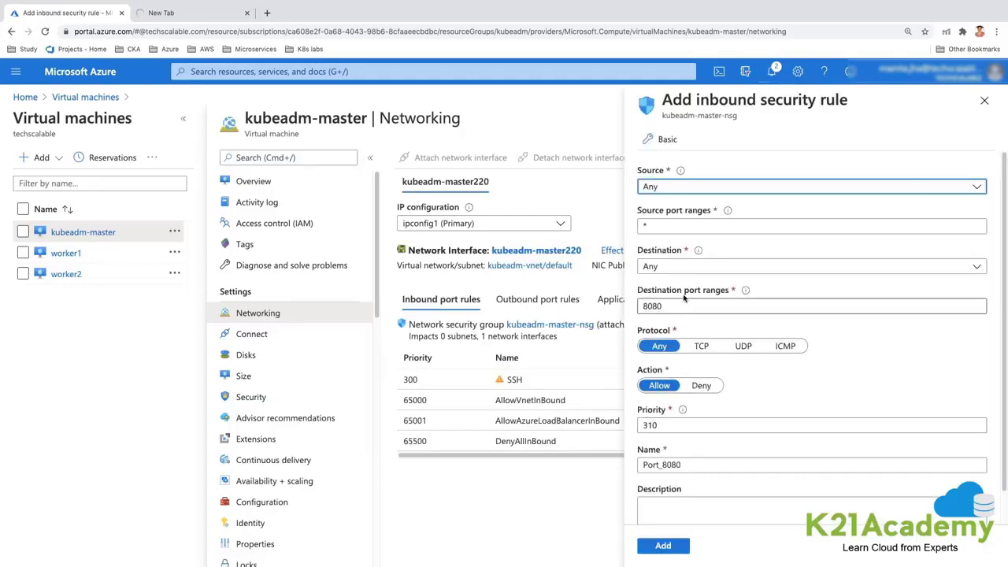
{"action": "left_click", "coordinate": [664, 545]}
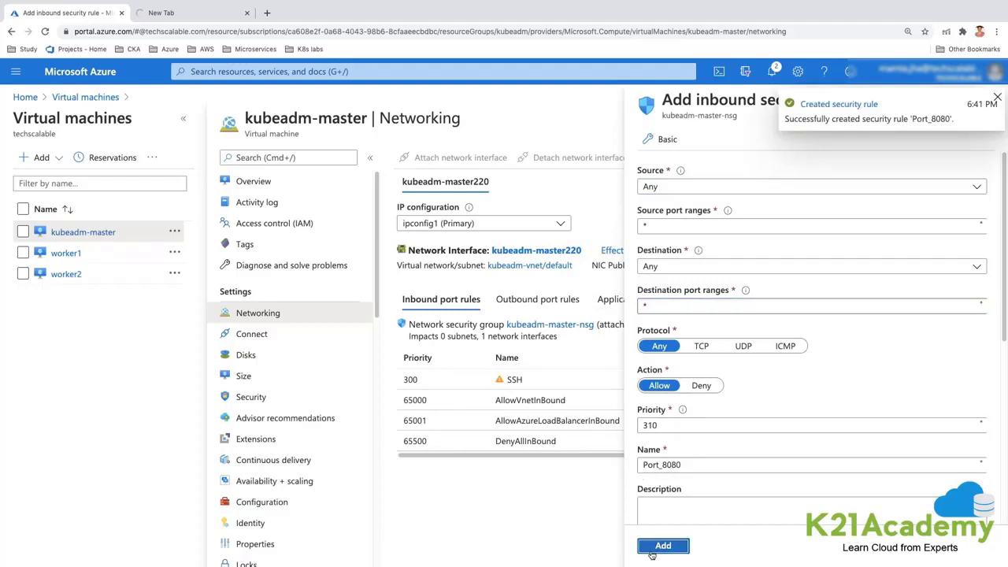
{"action": "left_click", "coordinate": [662, 546]}
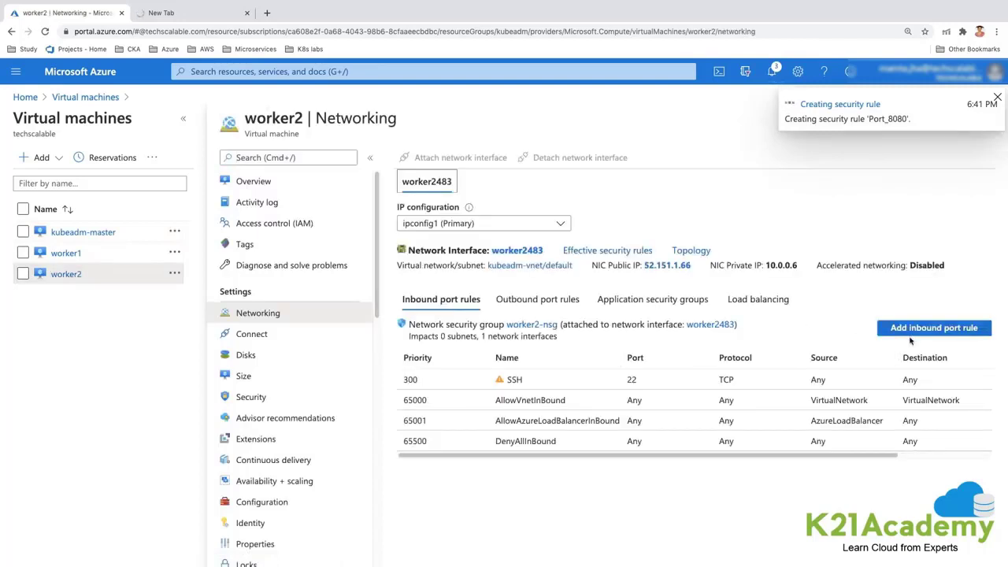
Step: Create worker2's Port_8080 inbound rule with destination port 8080 and priority 310
{"action": "left_click", "coordinate": [934, 327]}
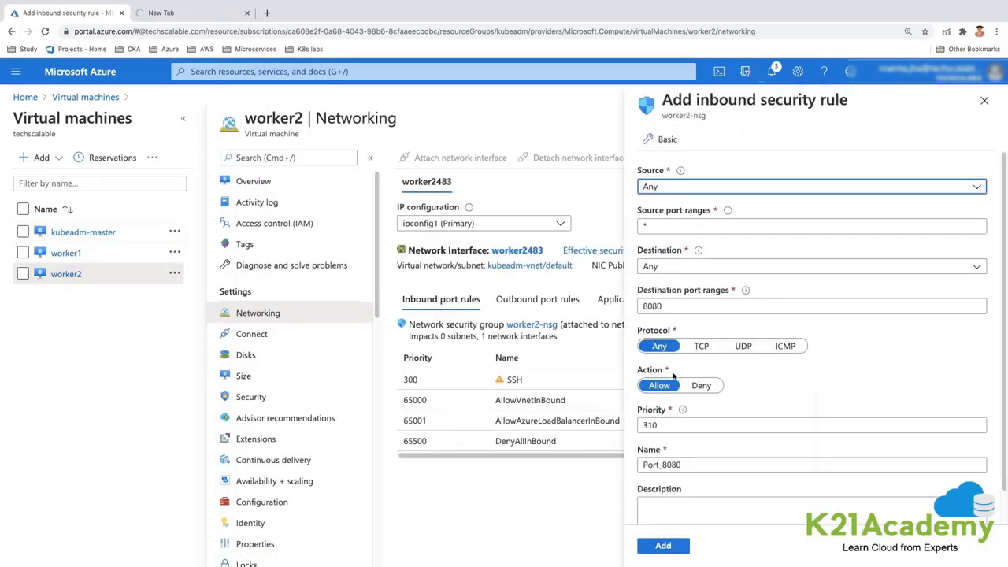
{"action": "left_click", "coordinate": [811, 306]}
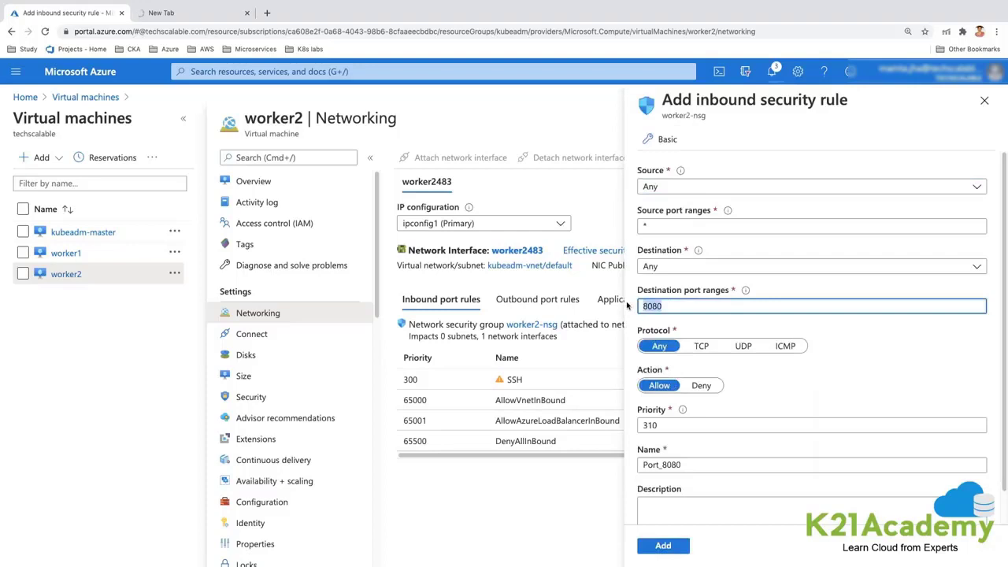
{"action": "left_click", "coordinate": [663, 545]}
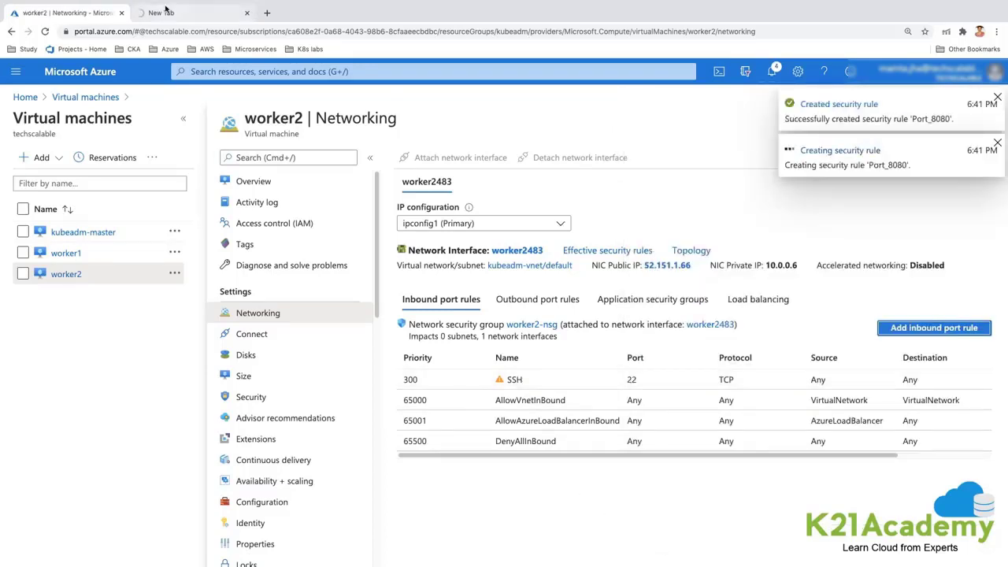
Step: Switch to the New Tab and load 20.187.33.104:30811
{"action": "left_click", "coordinate": [193, 12]}
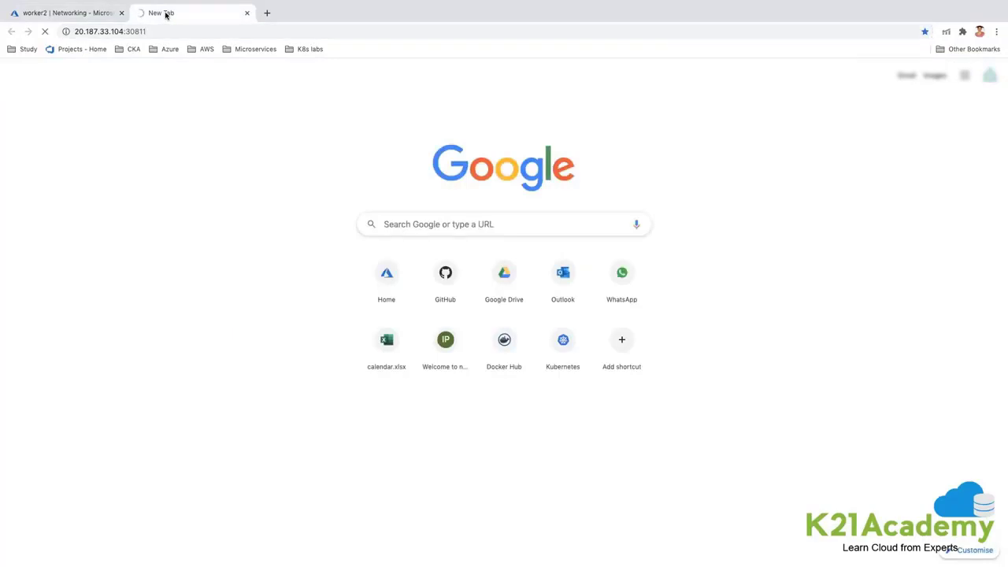
{"action": "mouse_move", "coordinate": [171, 87]}
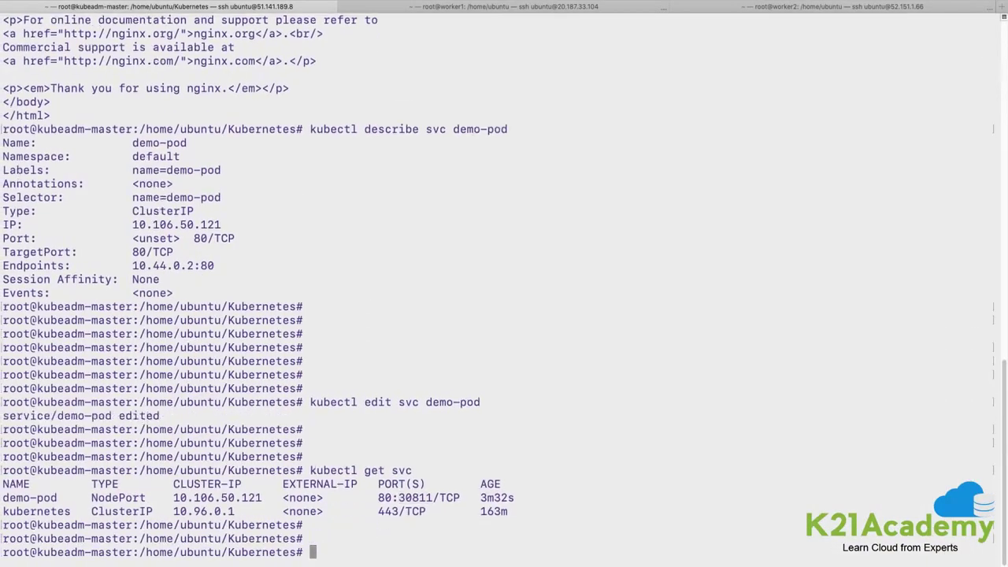
Step: Start typing a curl to the node's public IP and NodePort in the master terminal
{"action": "type", "text": "curl"}
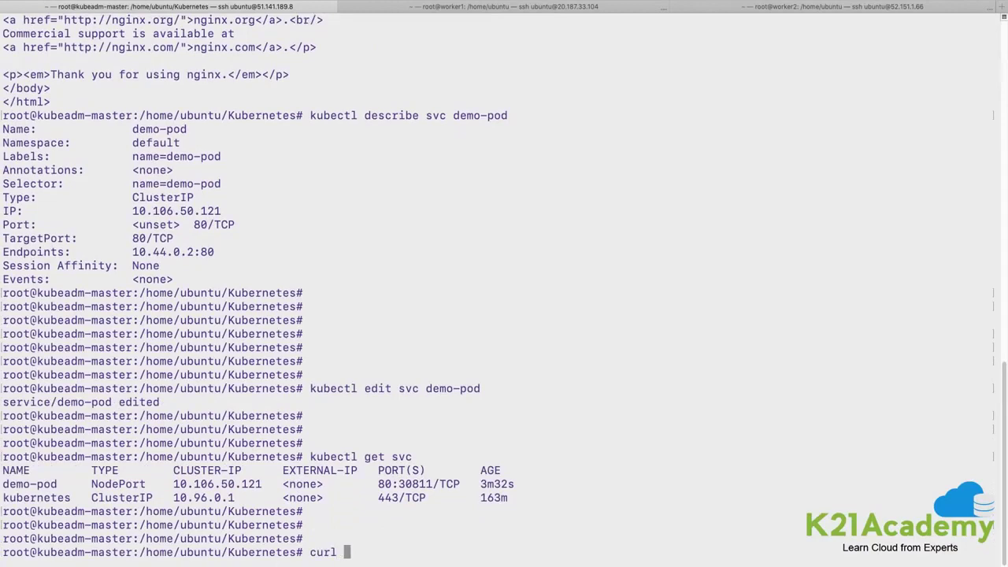
{"action": "type", "text": "33.104:30811"}
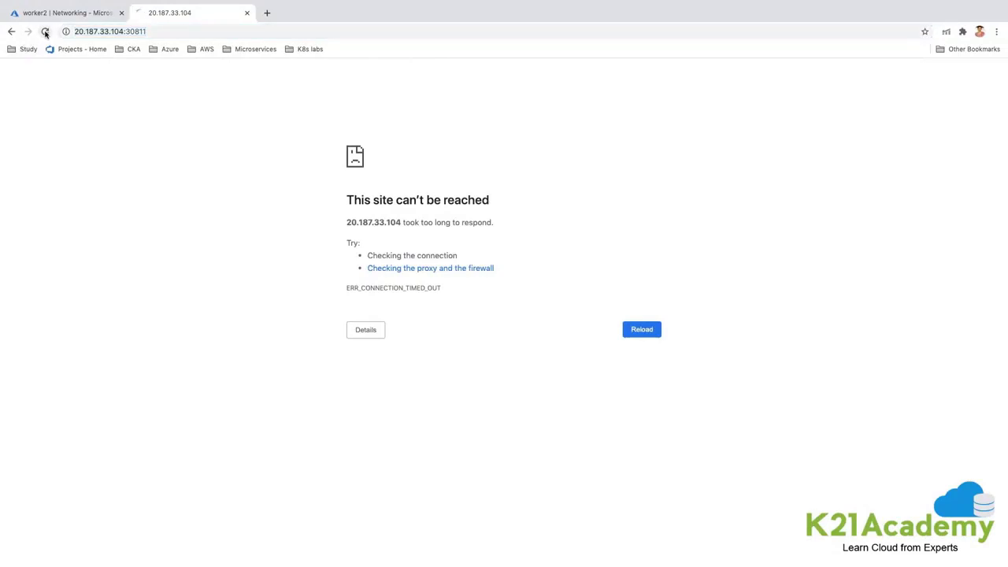
Step: Reload 20.187.33.104:30811 to show the Welcome to nginx! page and highlight its text
{"action": "left_click", "coordinate": [641, 329]}
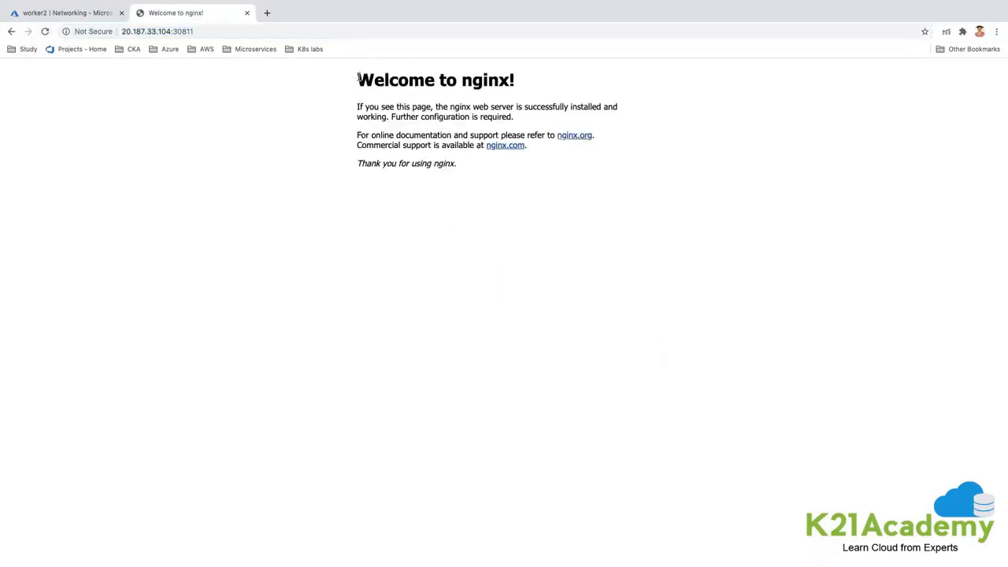
{"action": "left_click_drag", "start_coordinate": [357, 75], "coordinate": [455, 166]}
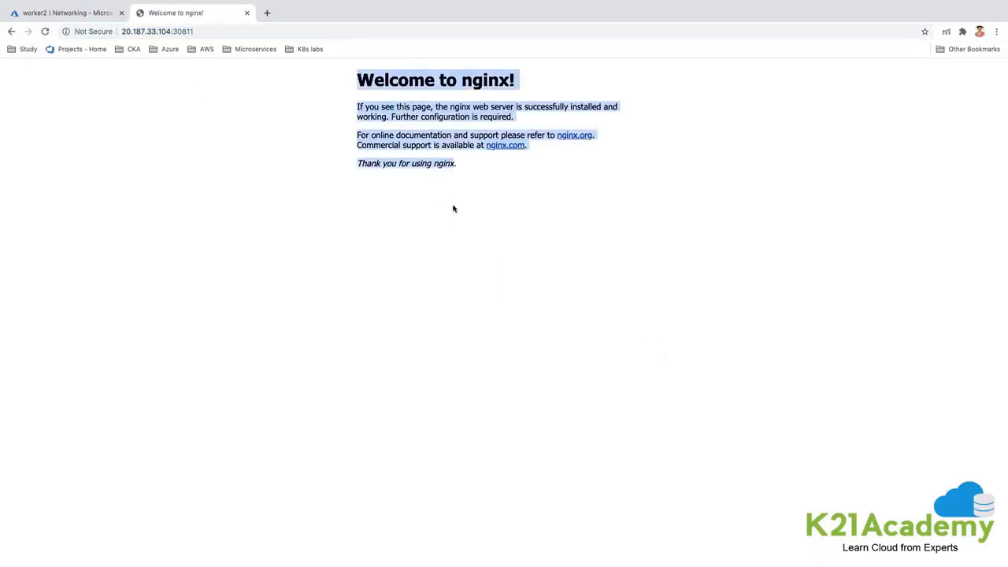
{"action": "left_click", "coordinate": [63, 13]}
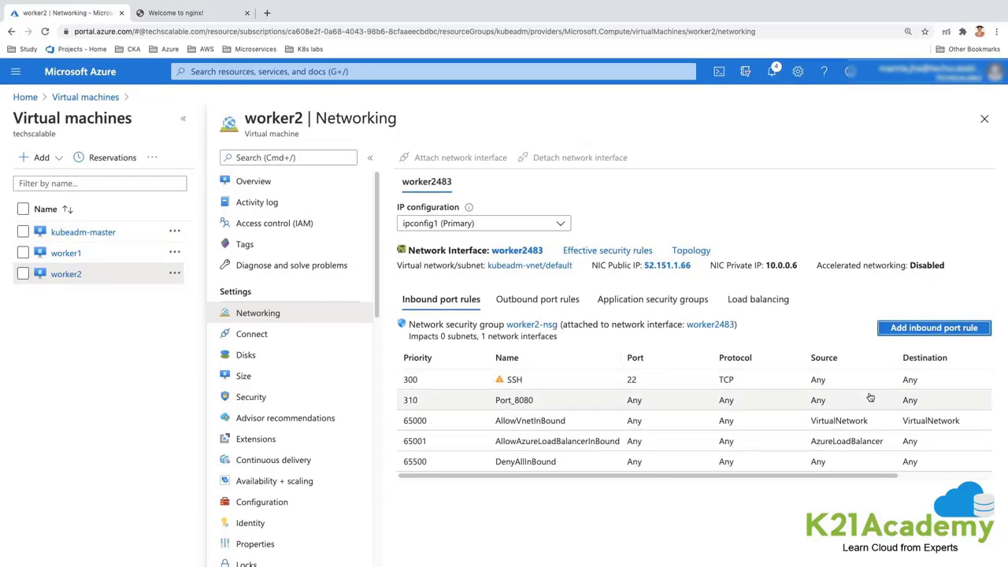
{"action": "mouse_move", "coordinate": [965, 422]}
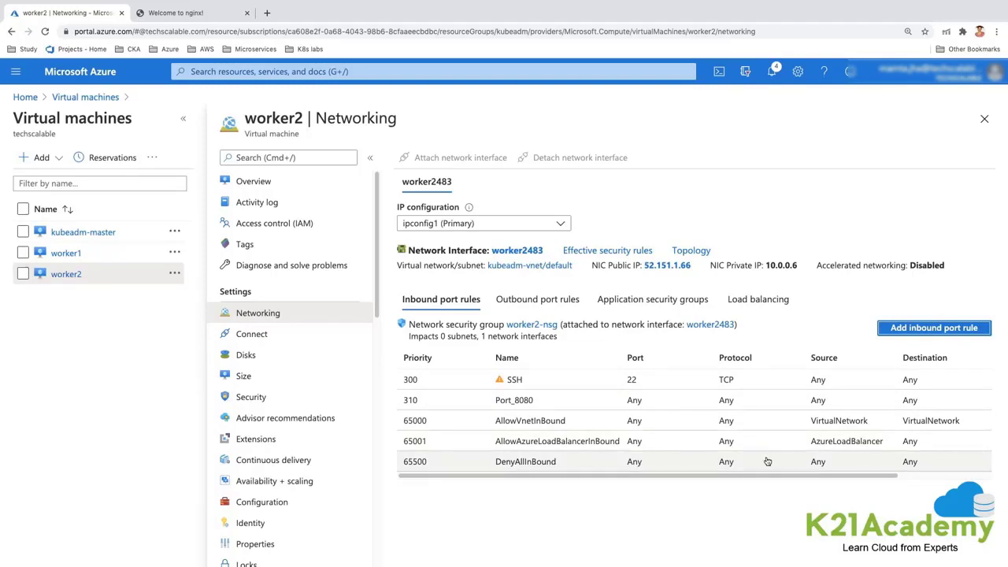
Step: Return to the Azure tab showing worker2's Port_8080 rule at priority 310
{"action": "left_click", "coordinate": [193, 12]}
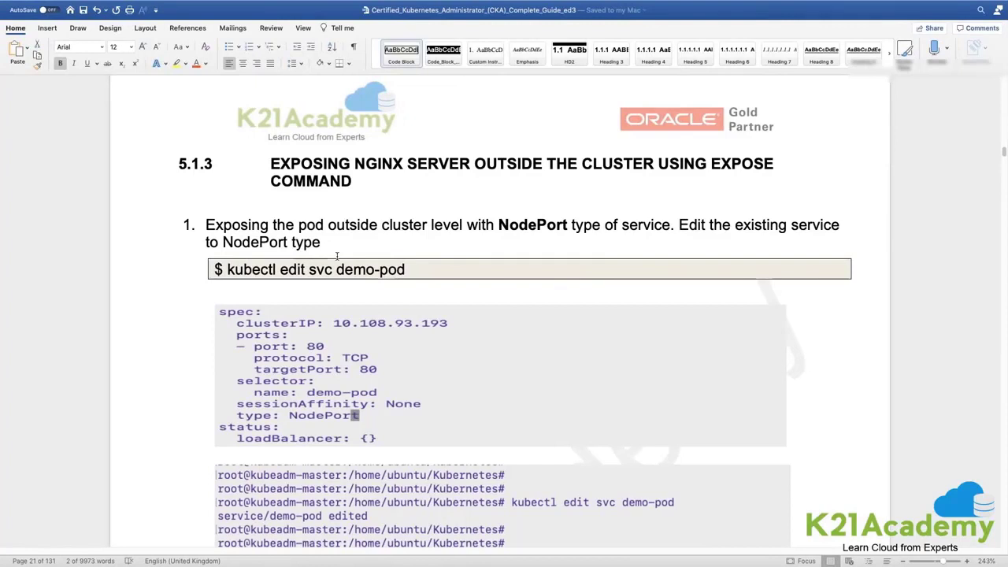
Step: Scroll the guide to section 5.1.3 and its kubectl edit svc demo-pod steps
{"action": "scroll", "scroll_direction": "down", "scroll_amount": 3}
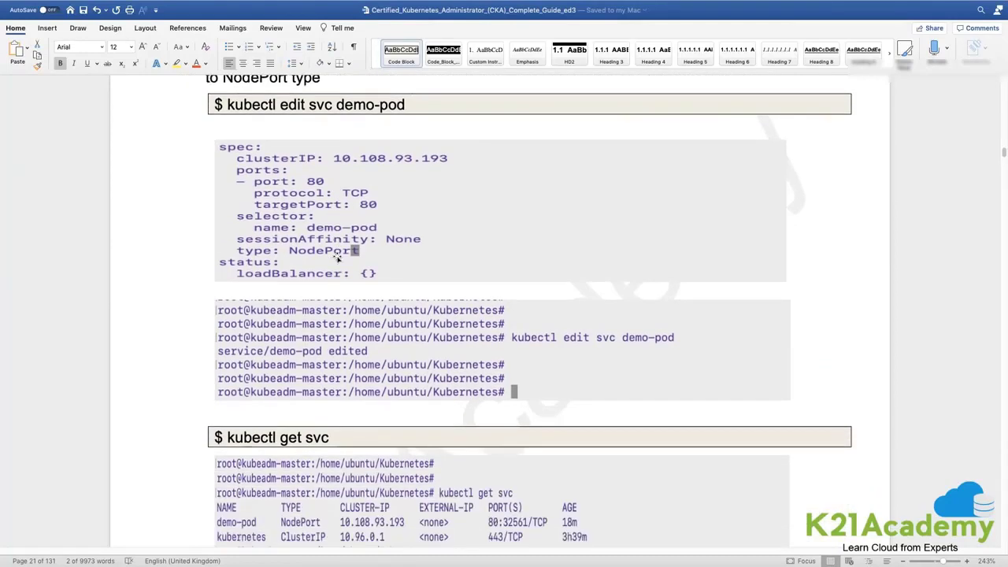
{"action": "scroll", "scroll_direction": "down", "scroll_amount": 3}
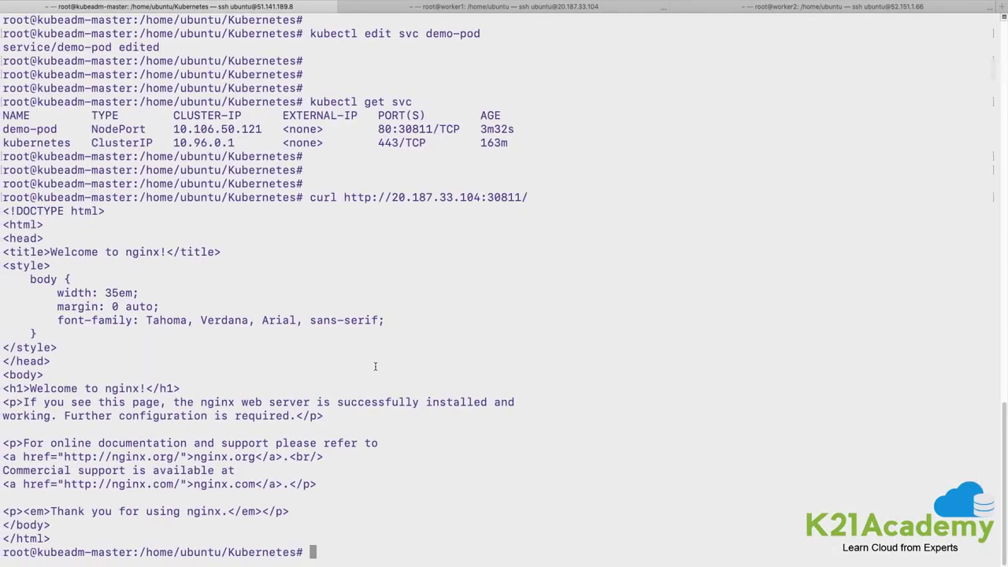
Step: List the cluster services with kubectl get svc to check demo-pod's NodePort
{"action": "type", "text": "kubectl get svc"}
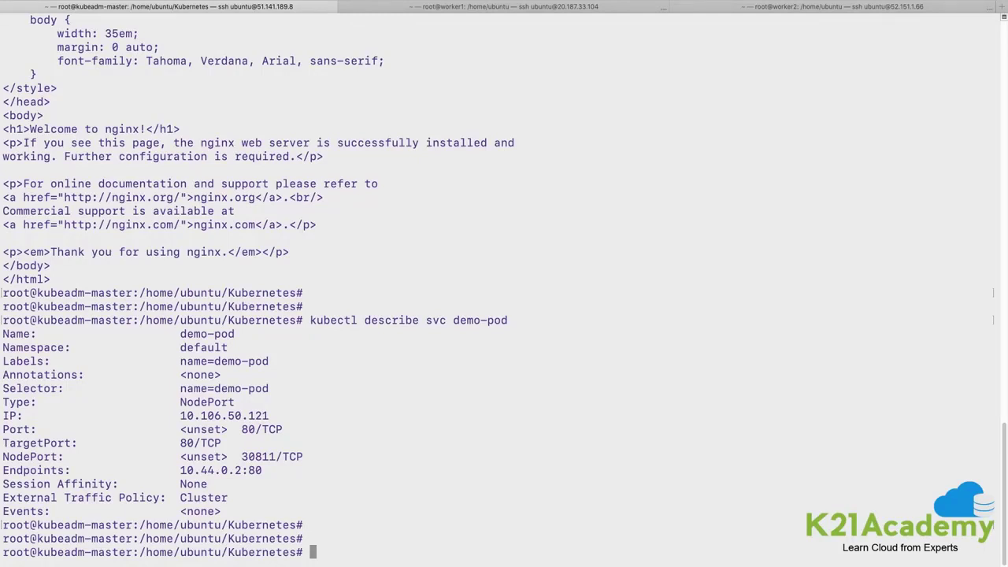
Step: Scroll the guide to section 5.1.4 and delete the pod with kubectl delete -f demo-pod.yaml
{"action": "left_click", "coordinate": [505, 10]}
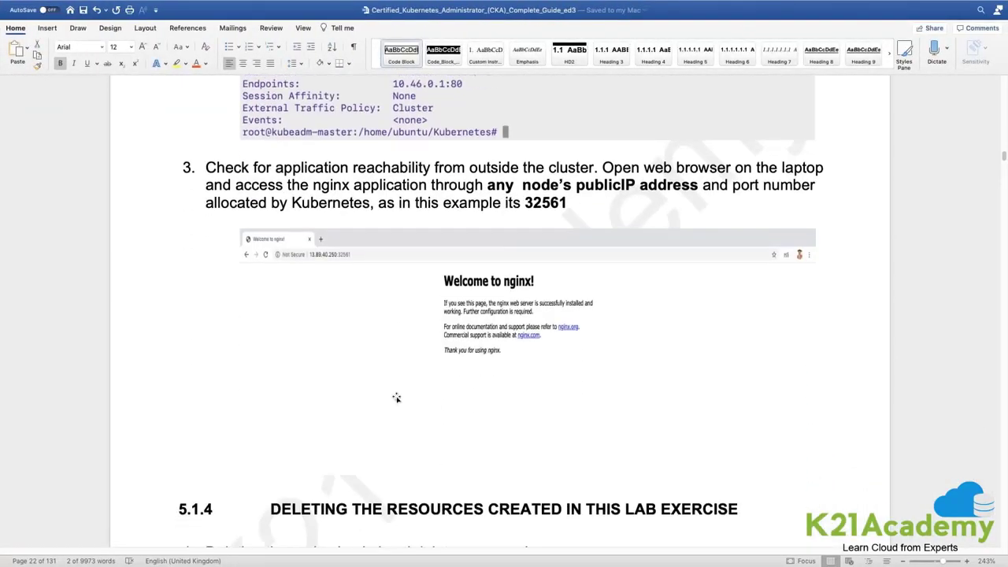
{"action": "scroll", "scroll_direction": "down", "scroll_amount": 3}
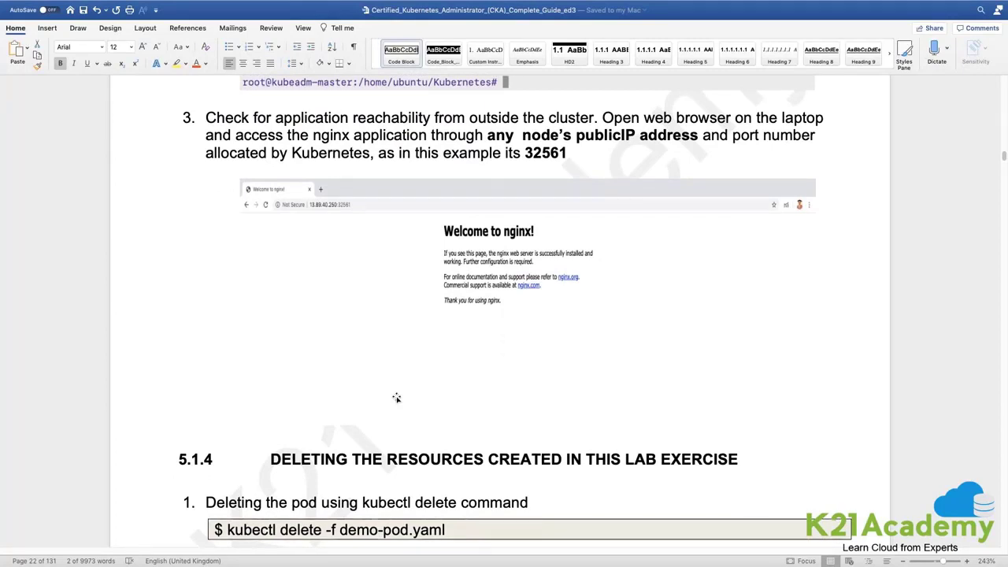
{"action": "scroll", "scroll_direction": "down", "scroll_amount": 3}
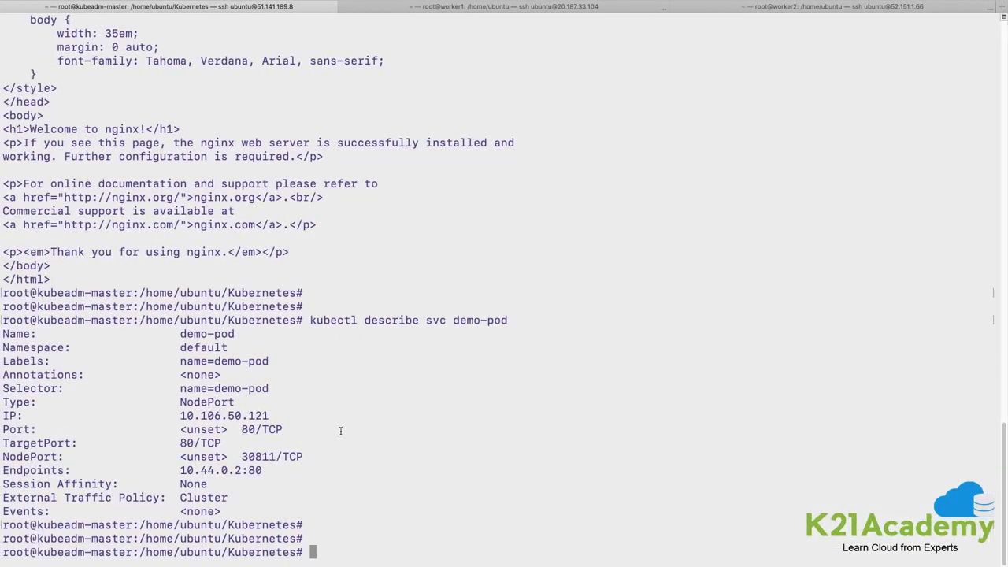
{"action": "type", "text": "kubectl delete -f demo-pod.yaml"}
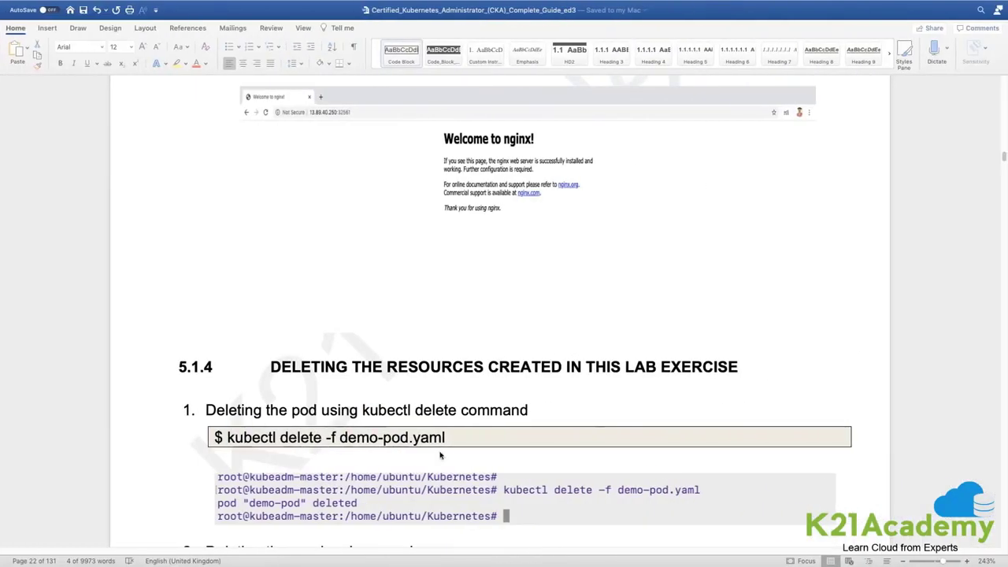
{"action": "scroll", "scroll_direction": "down", "scroll_amount": 3}
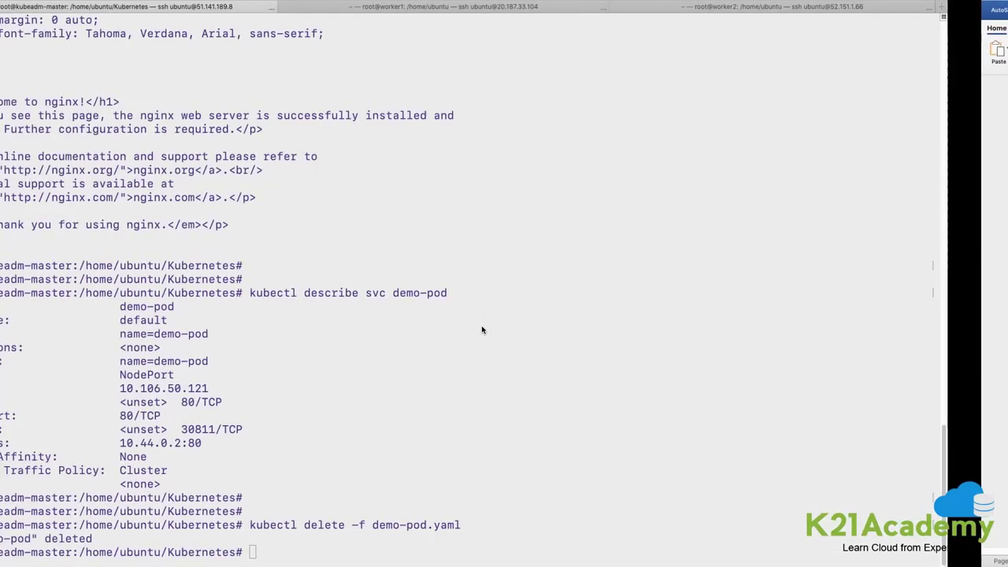
Step: Delete the demo-pod service with kubectl delete svc demo-pod and scroll the guide onward
{"action": "type", "text": "kubectl delete svc demo-pod"}
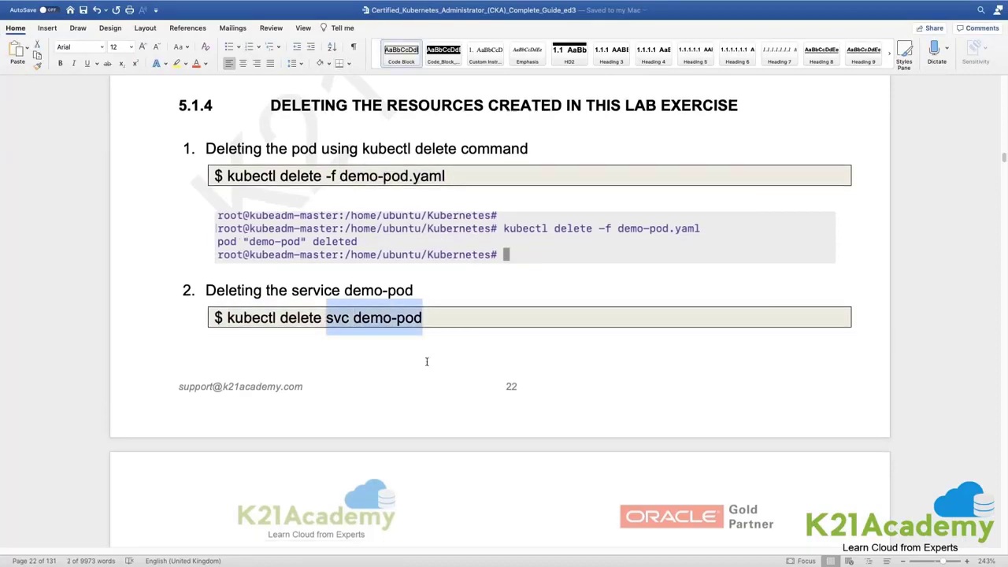
{"action": "scroll", "scroll_direction": "down", "scroll_amount": 3}
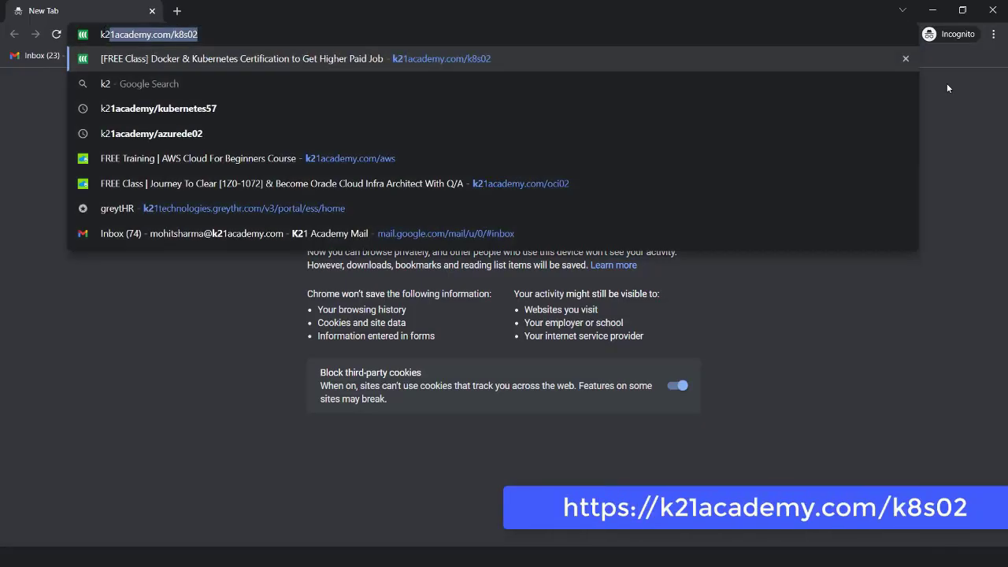
Step: Book a free seat at k21academy.com/k8s02 for the 8 March 7 PM IST session
{"action": "key", "text": "Return"}
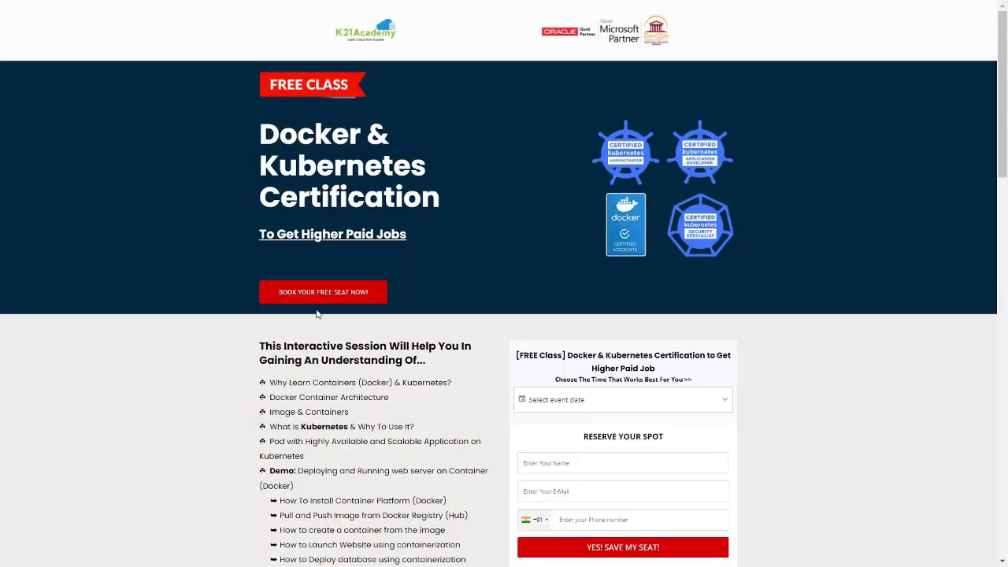
{"action": "left_click", "coordinate": [323, 292]}
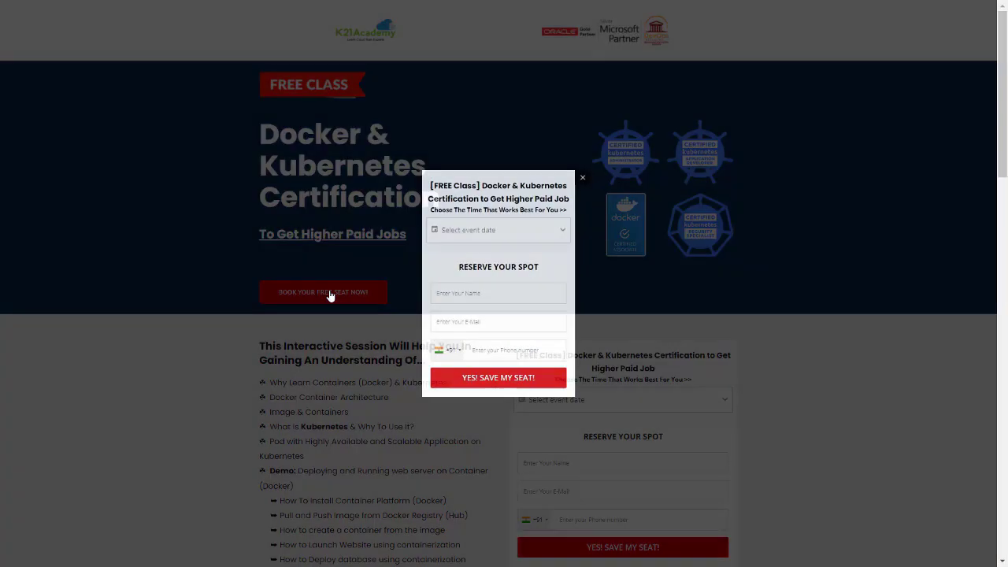
{"action": "left_click", "coordinate": [498, 229]}
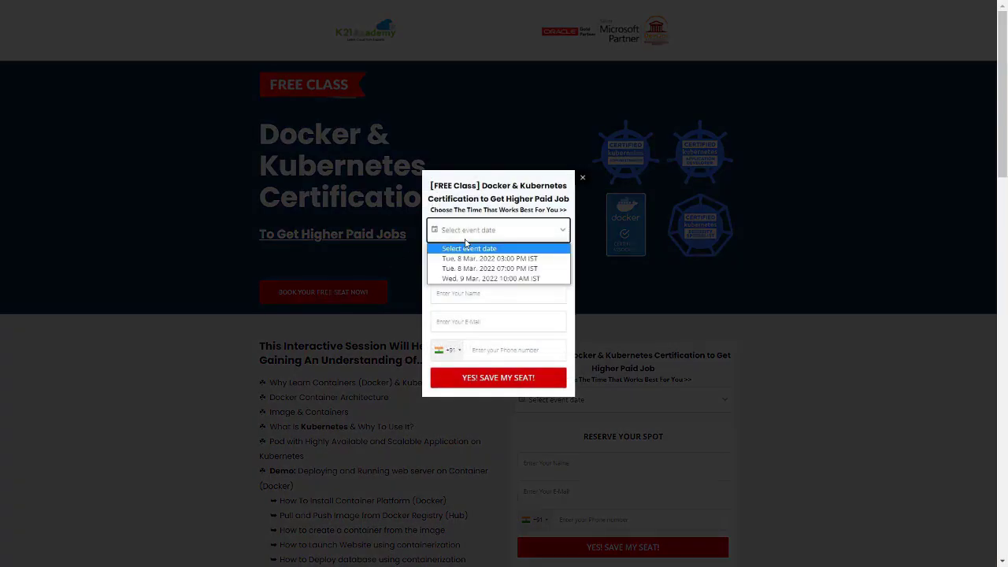
{"action": "left_click", "coordinate": [488, 268]}
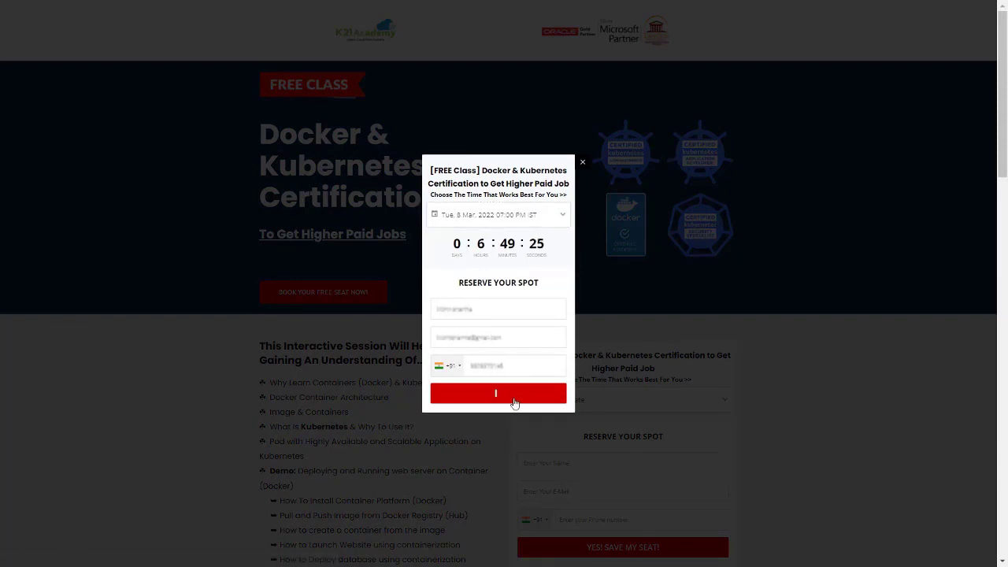
{"action": "left_click", "coordinate": [498, 393]}
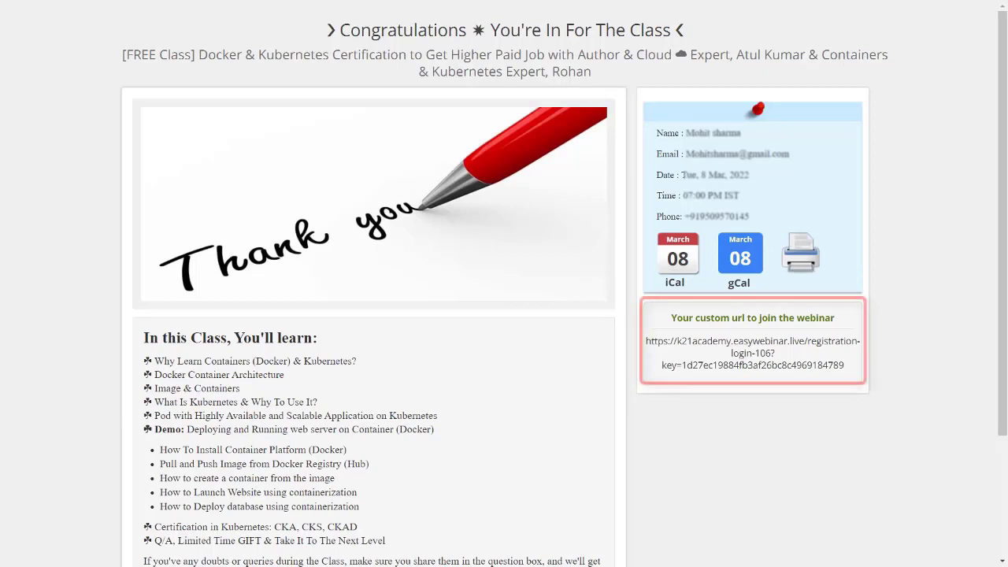